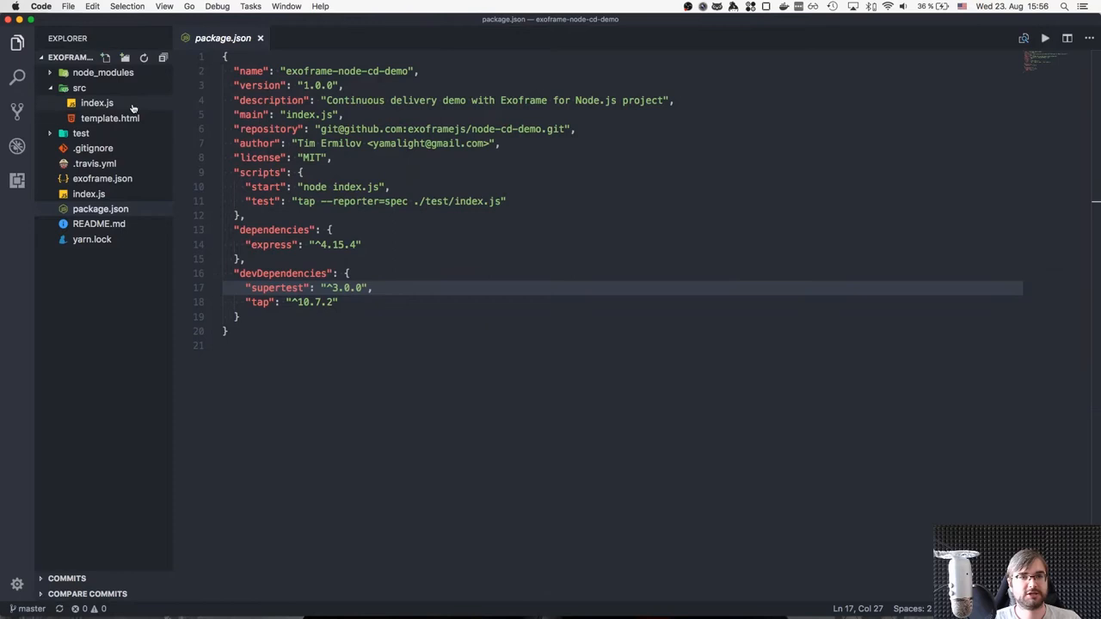
Step: Review index.js, the running demo page in Chrome, and package.json
left_click(90, 103)
type("loc")
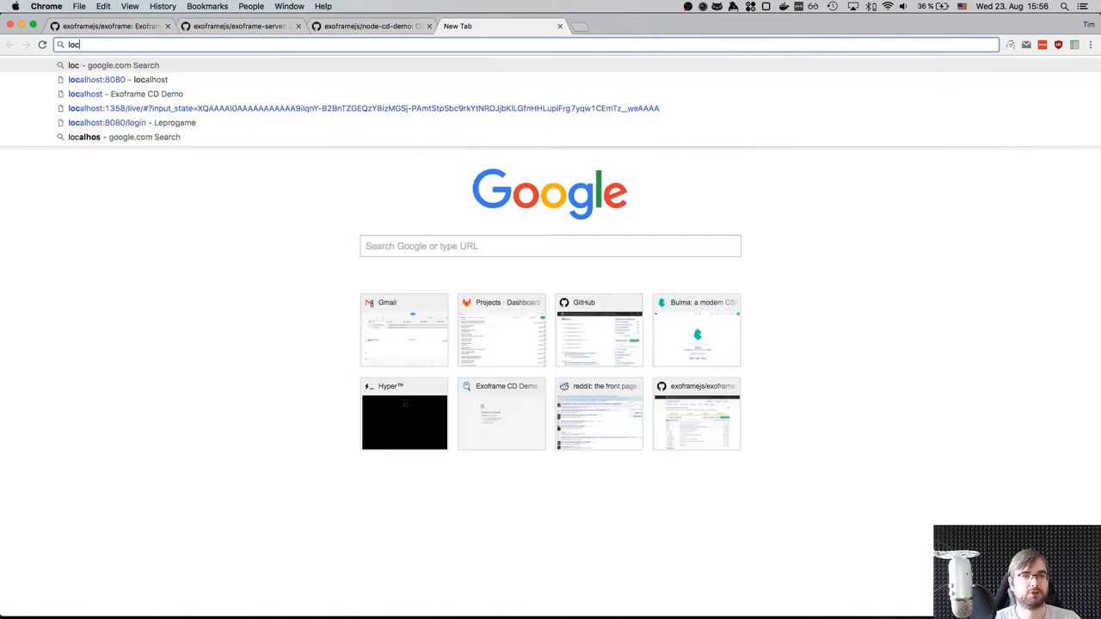
left_click(124, 93)
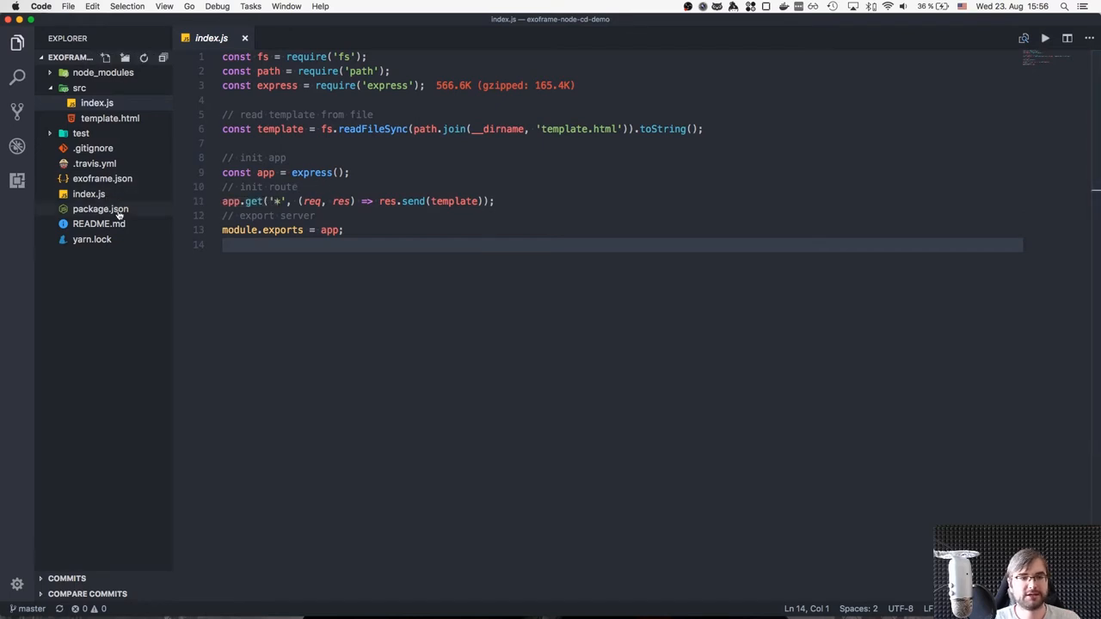
left_click(100, 210)
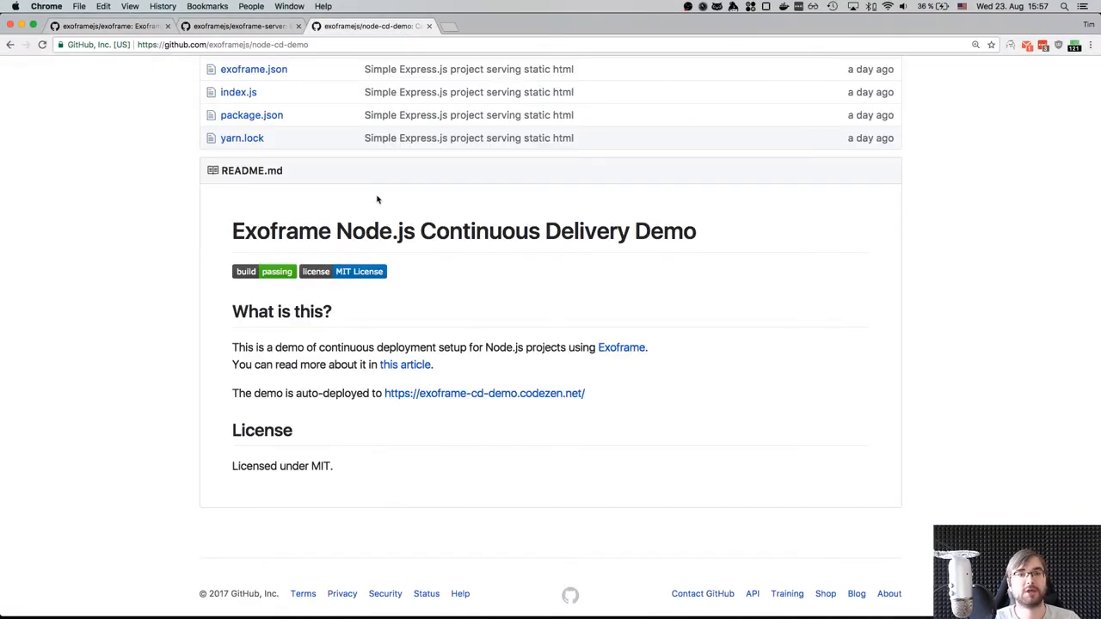
mouse_move(433, 238)
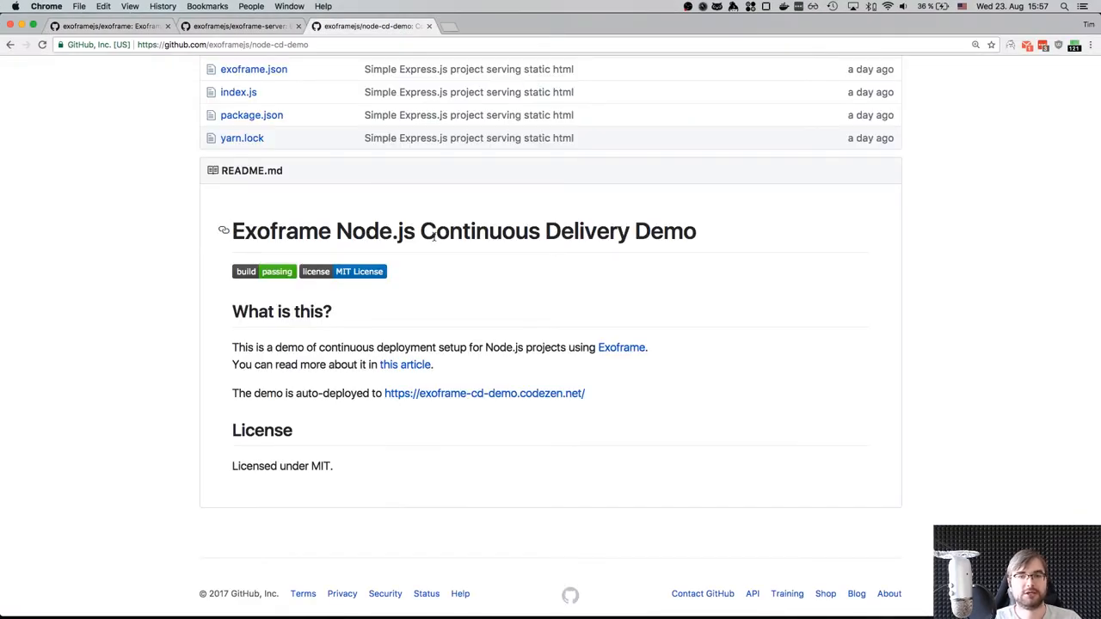
Step: Switch to the Exoframe Server repository tab, then to the terminal
left_click(241, 26)
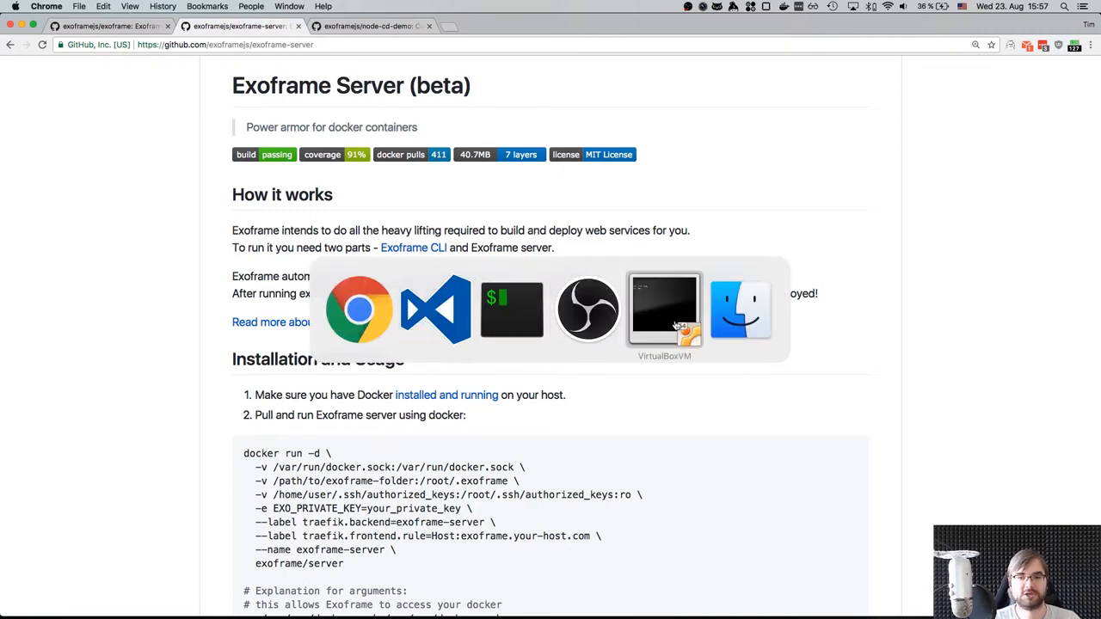
left_click(664, 310)
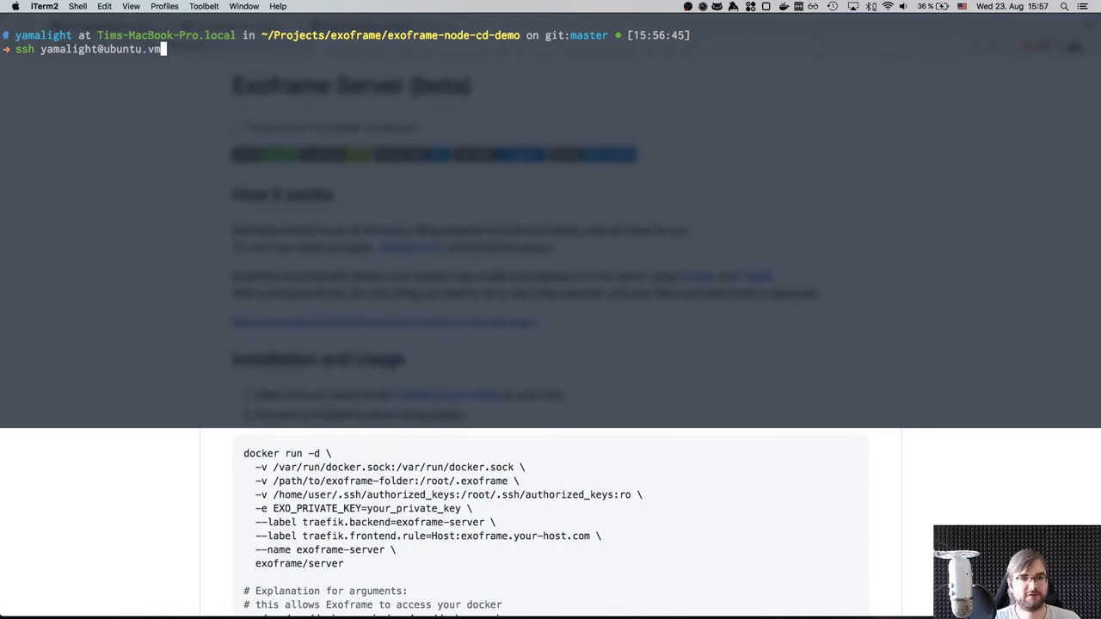
Step: SSH into ubuntu.vm and list all containers with docker ps -a
key("Return")
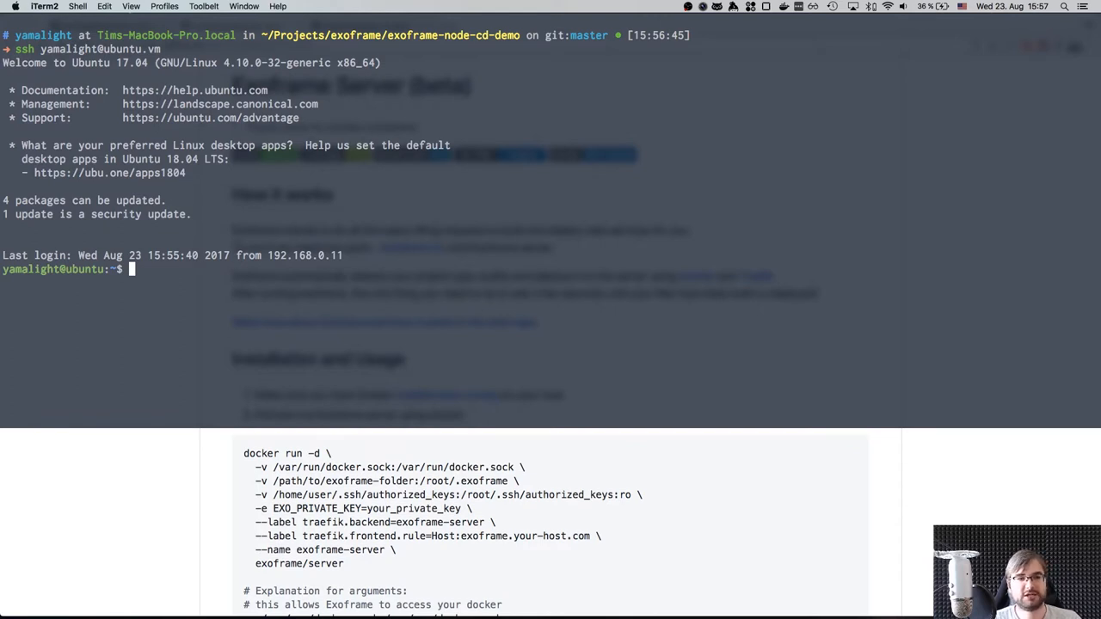
type("docker ps -")
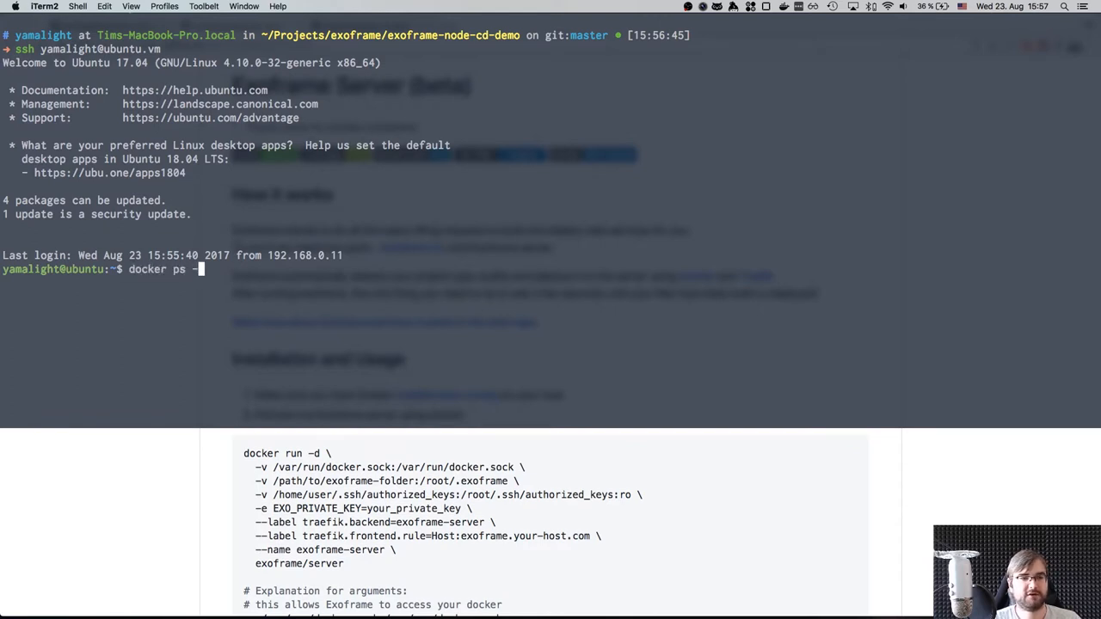
key("Return")
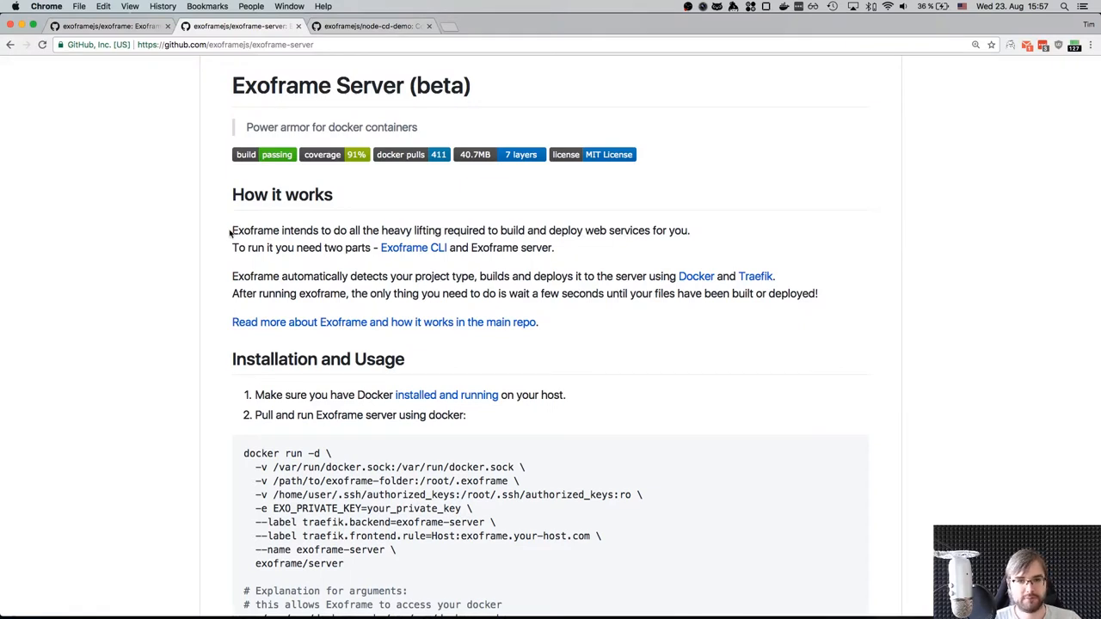
mouse_move(255, 214)
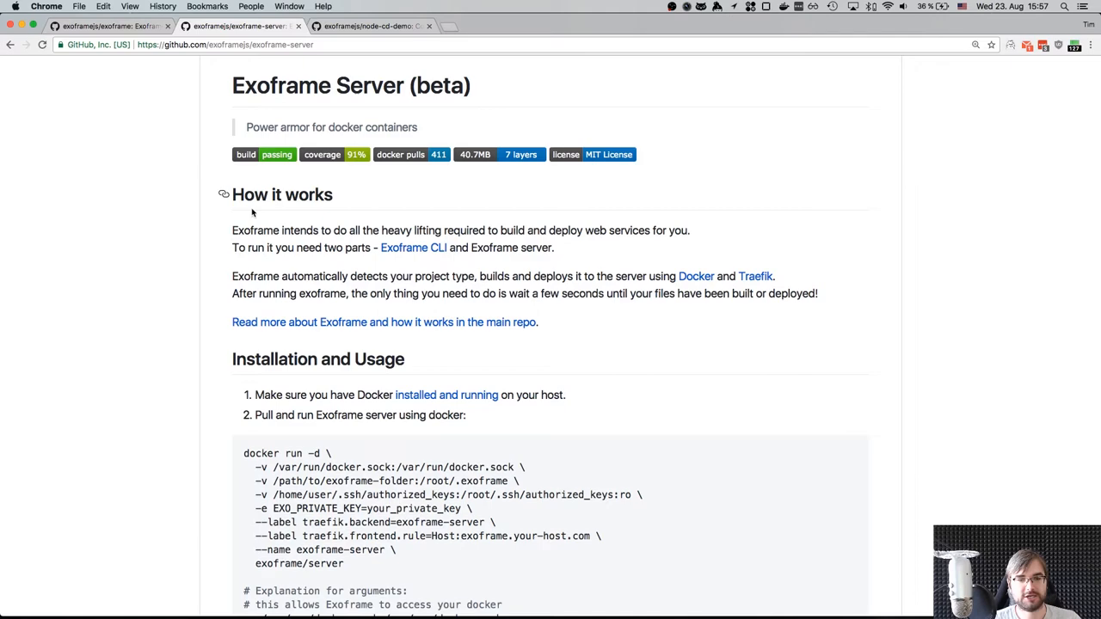
Step: Scroll to the installation docker run command and move it into the code editor
scroll("down", 3)
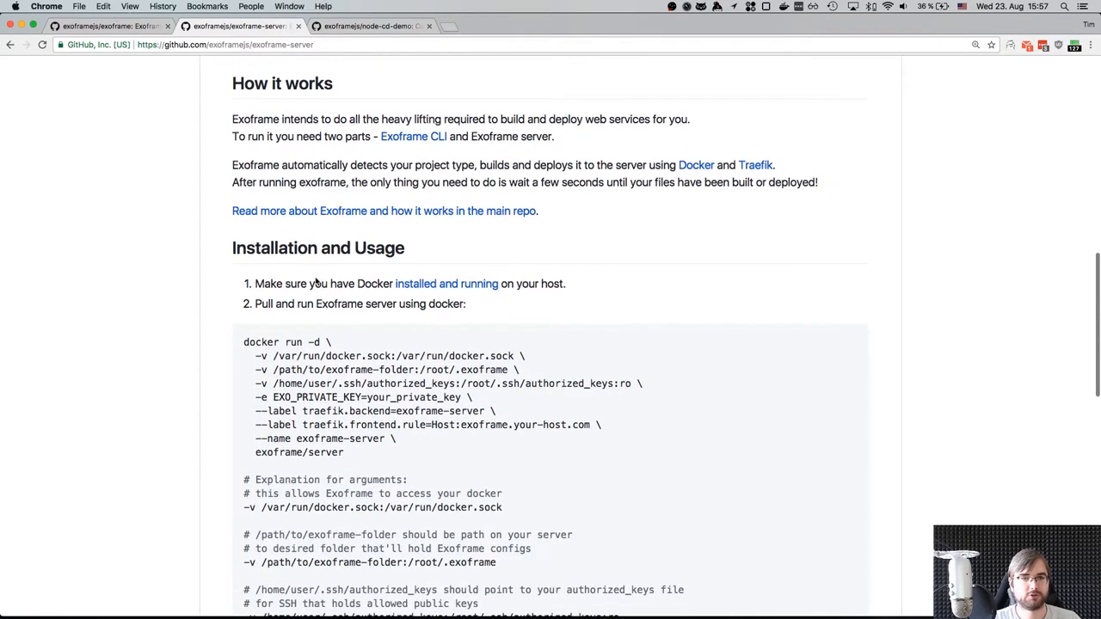
scroll("down", 3)
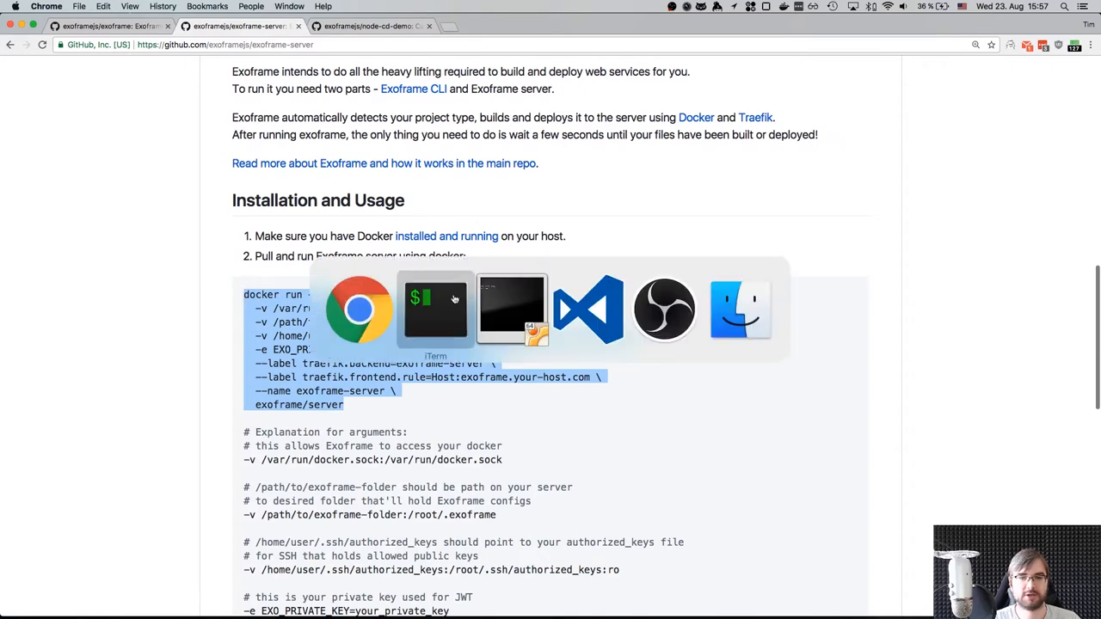
left_click(588, 308)
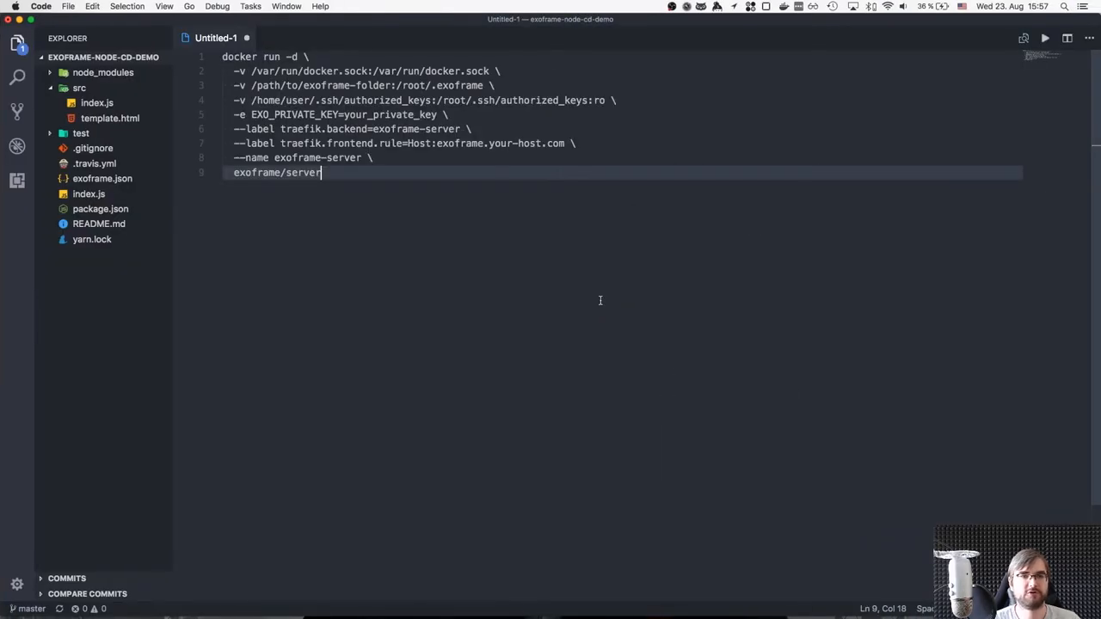
Step: Replace the placeholders with the yamalight home paths and the ubuntu.vm host
left_click(387, 86)
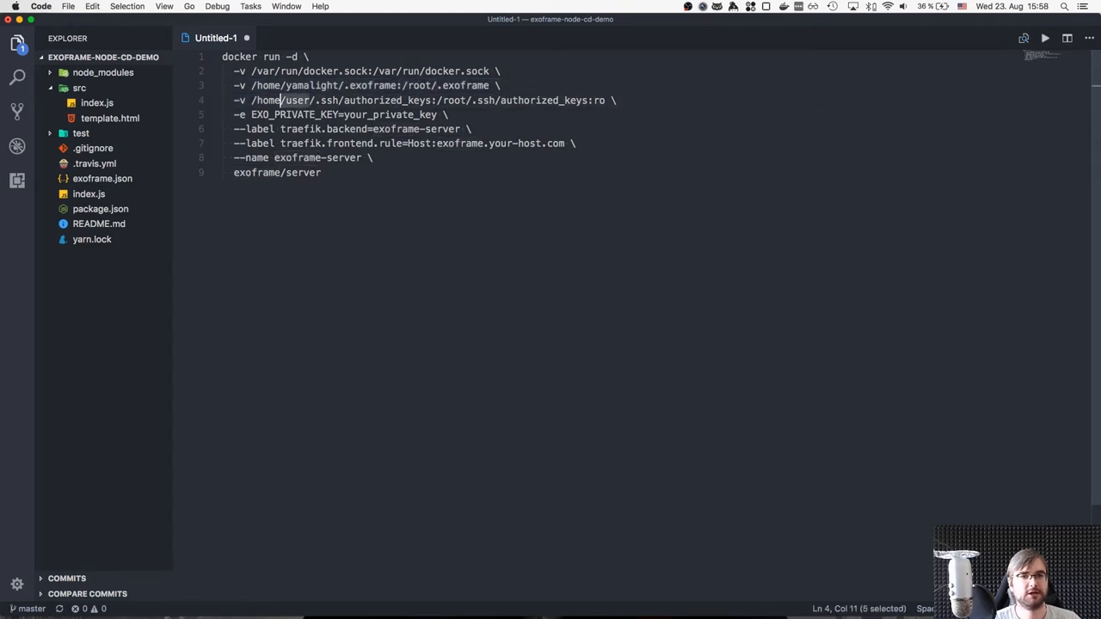
type("yamalight")
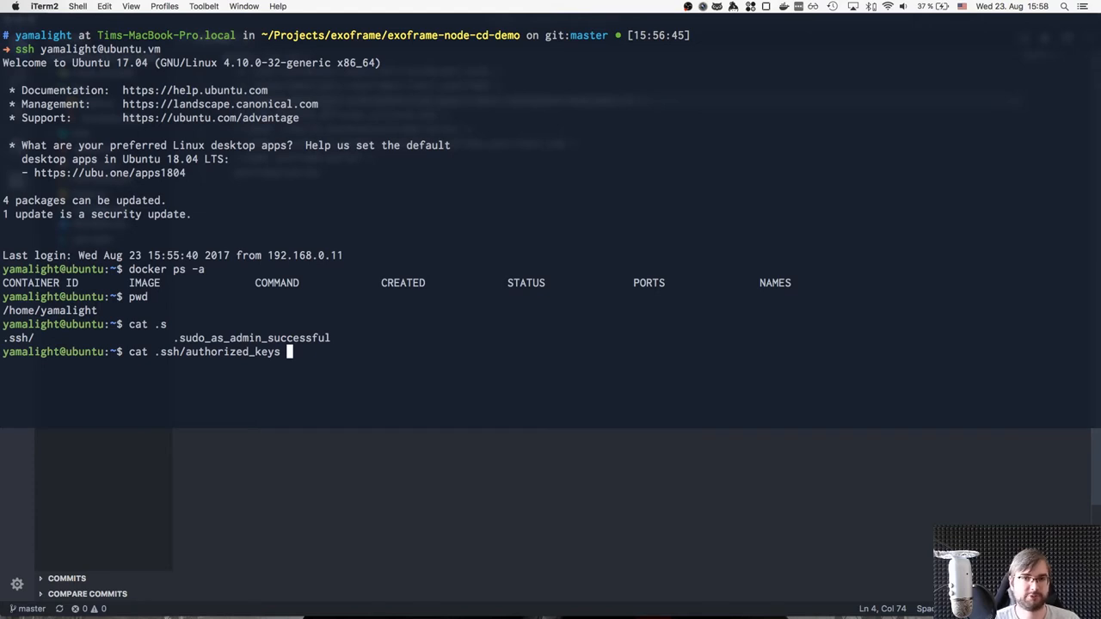
key("Return")
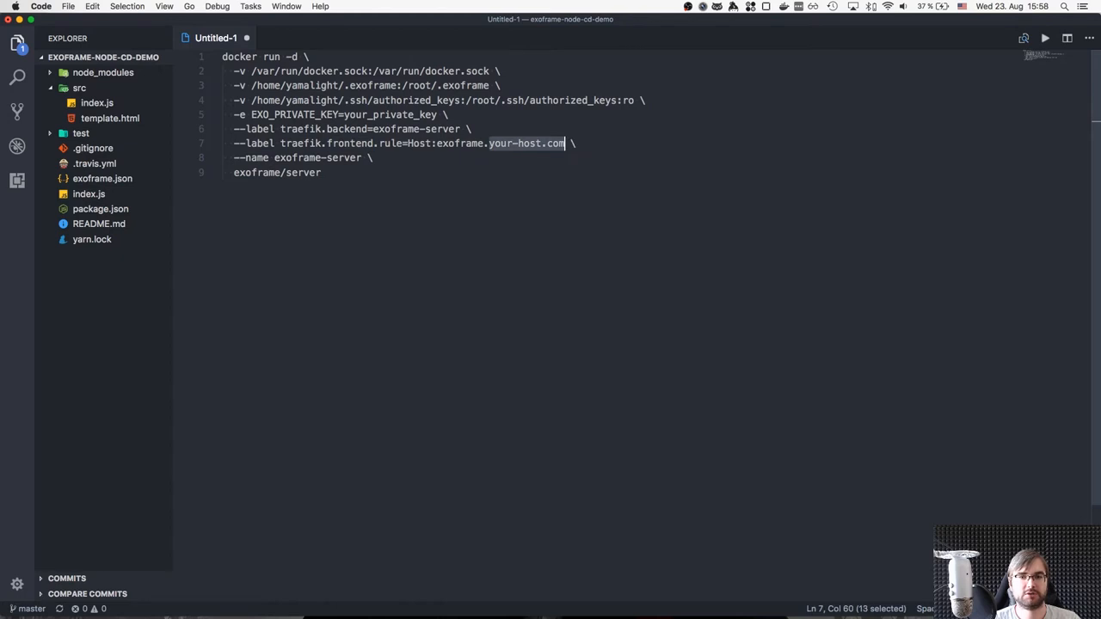
type("ubuntu.vm \\")
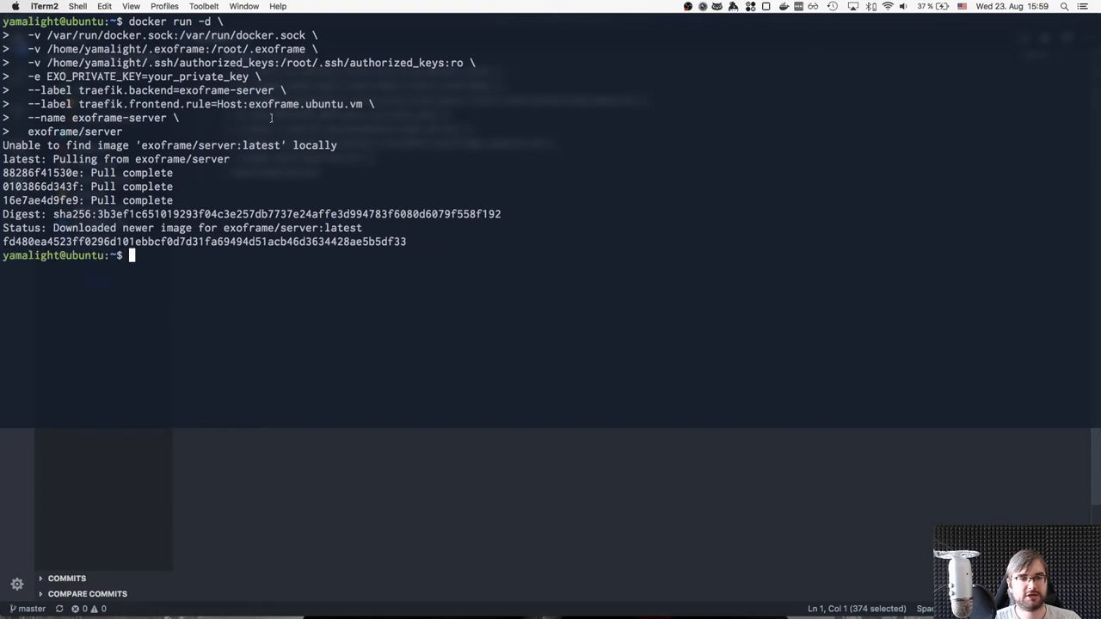
Step: Verify with docker ps -a that exoframe-server and Traefik run, then exit the VM
type("docker ps -")
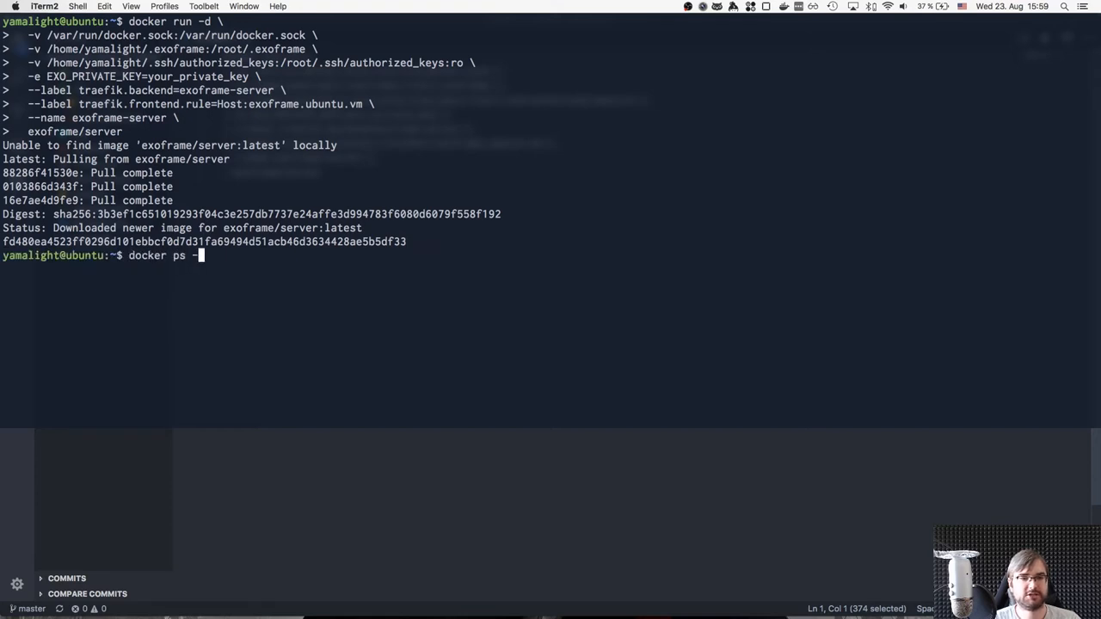
key("Return")
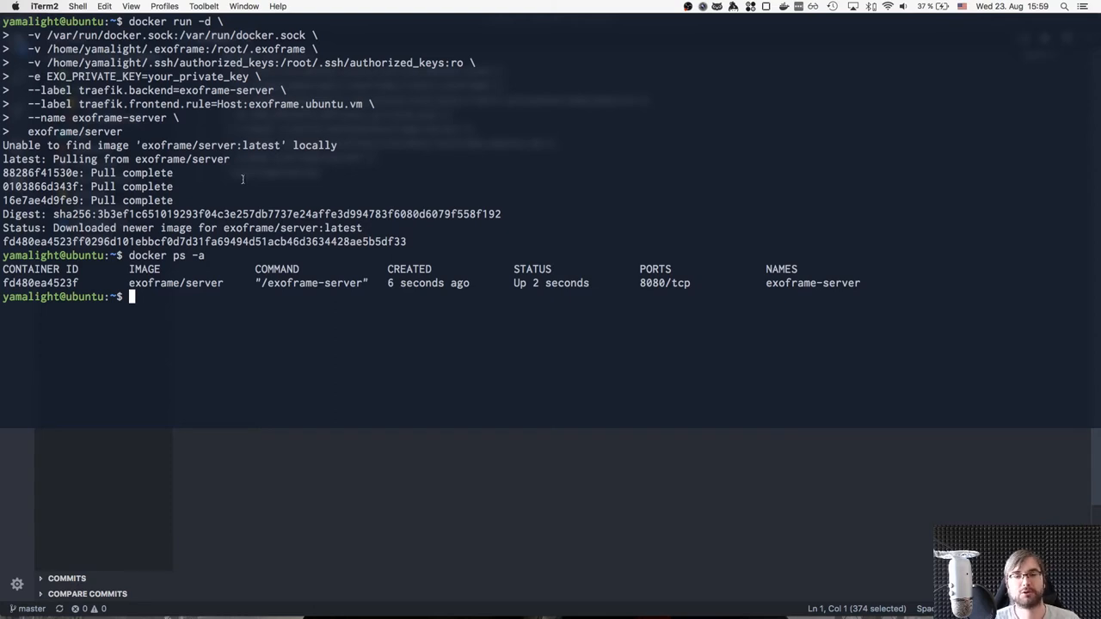
key("Return")
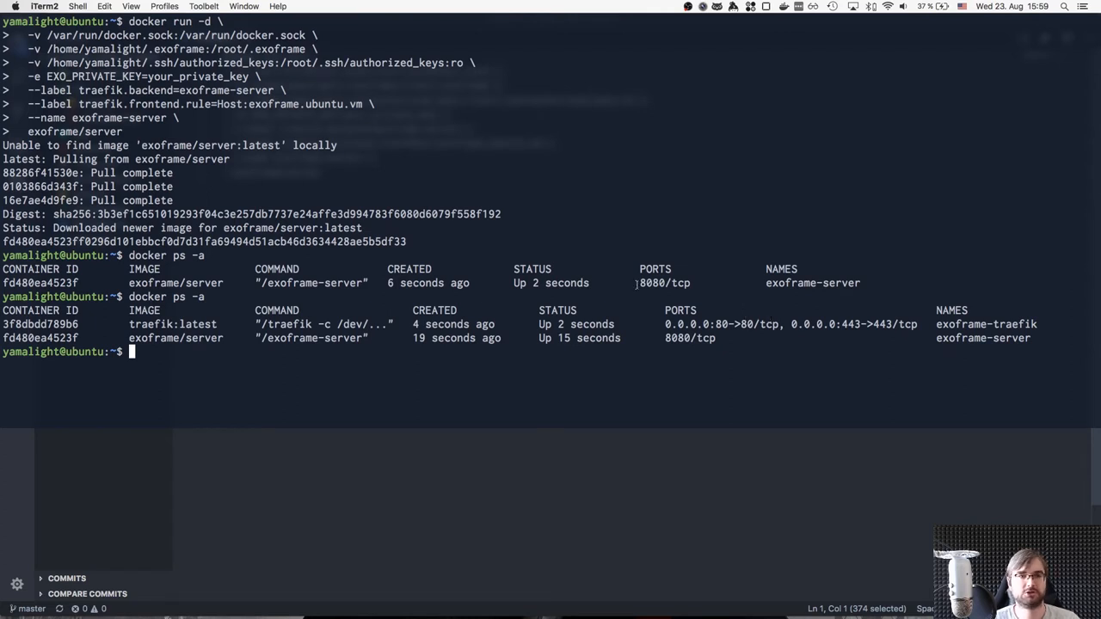
type("exit")
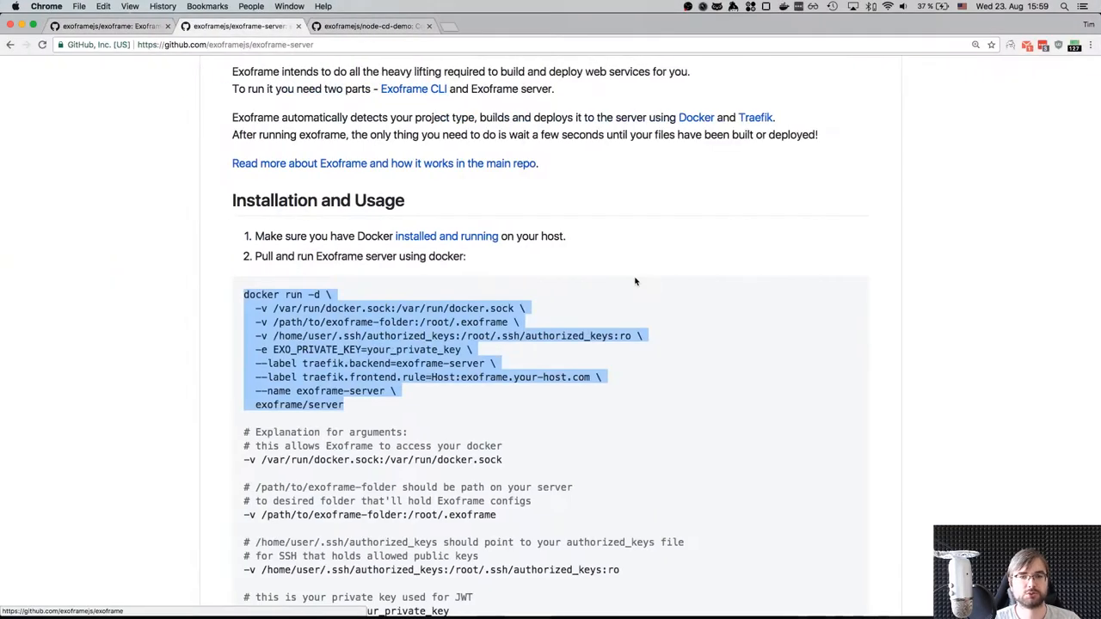
Step: Check the local Exoframe CLI version (0.17.0)
scroll("up", 3)
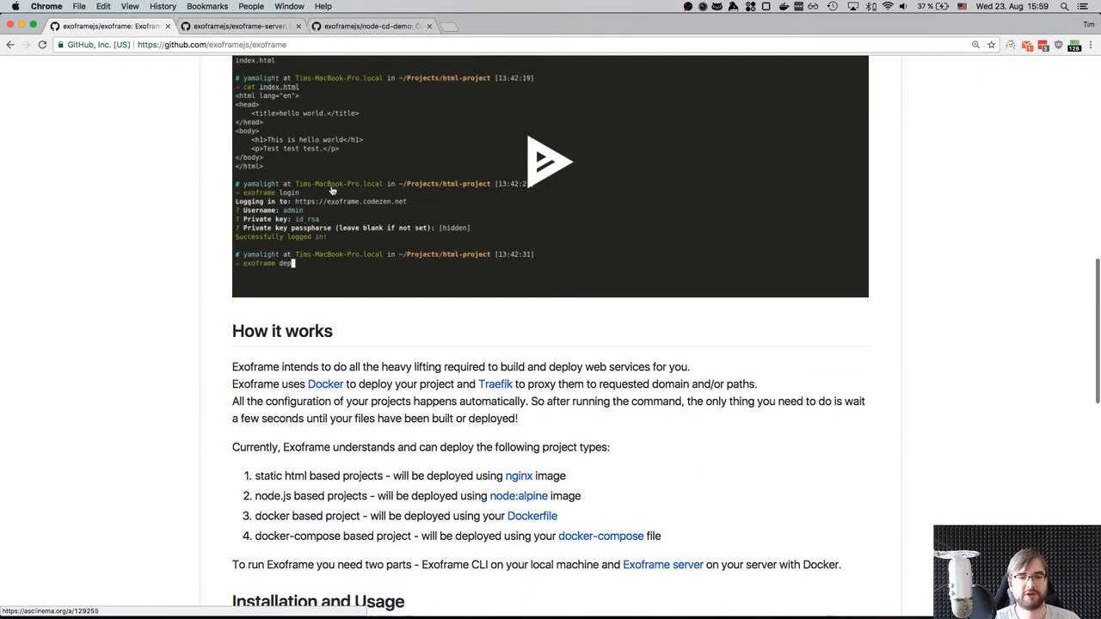
scroll("down", 3)
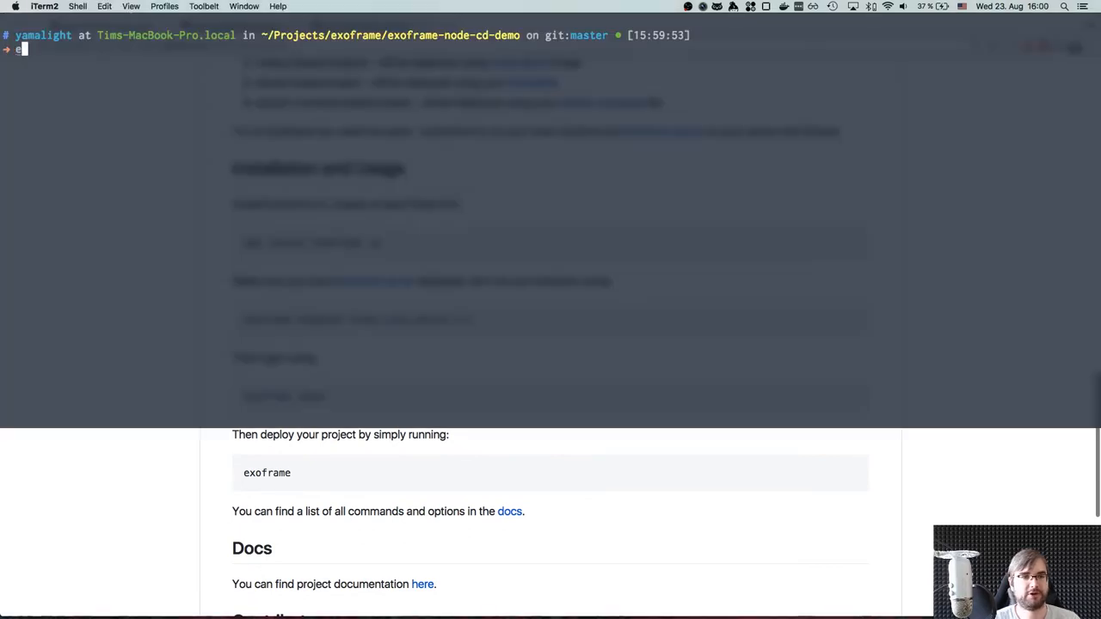
type("exoframe --version")
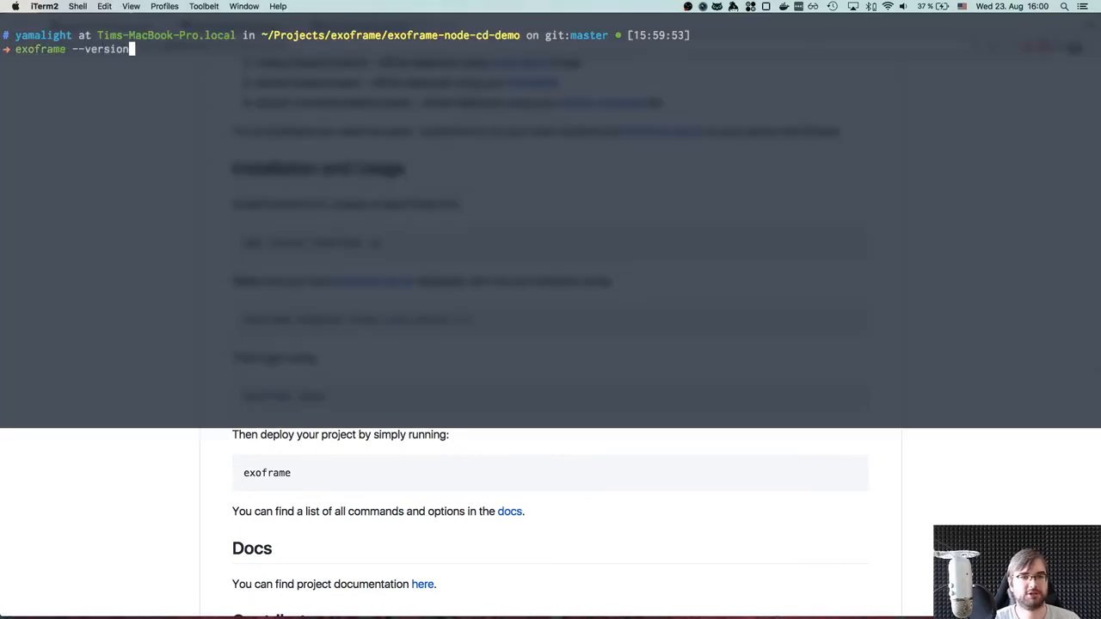
key("Return")
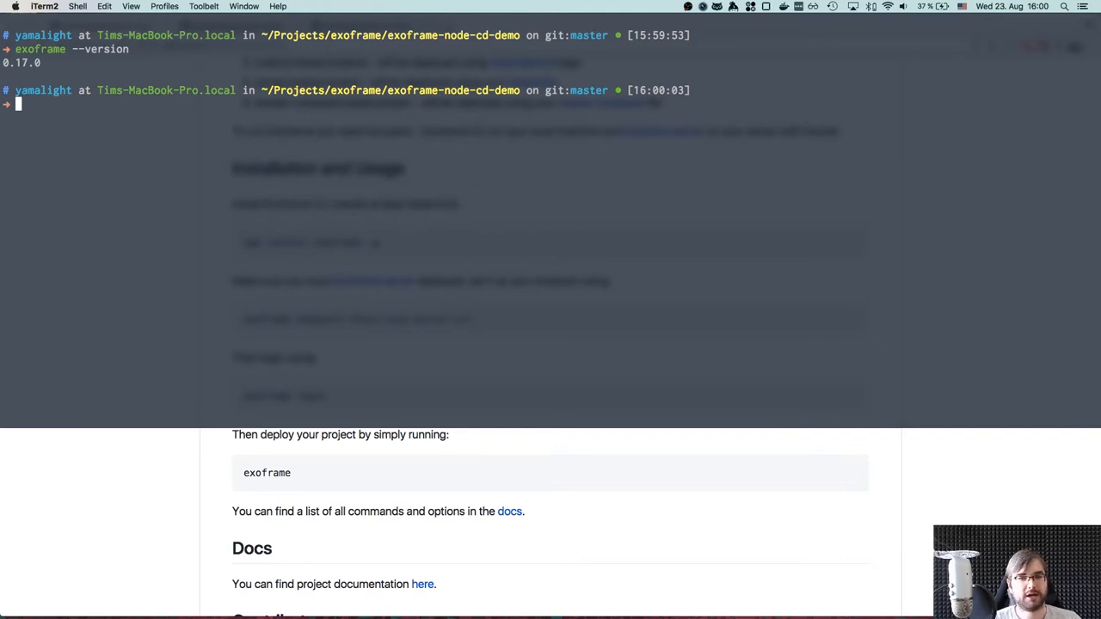
type("exoframe e")
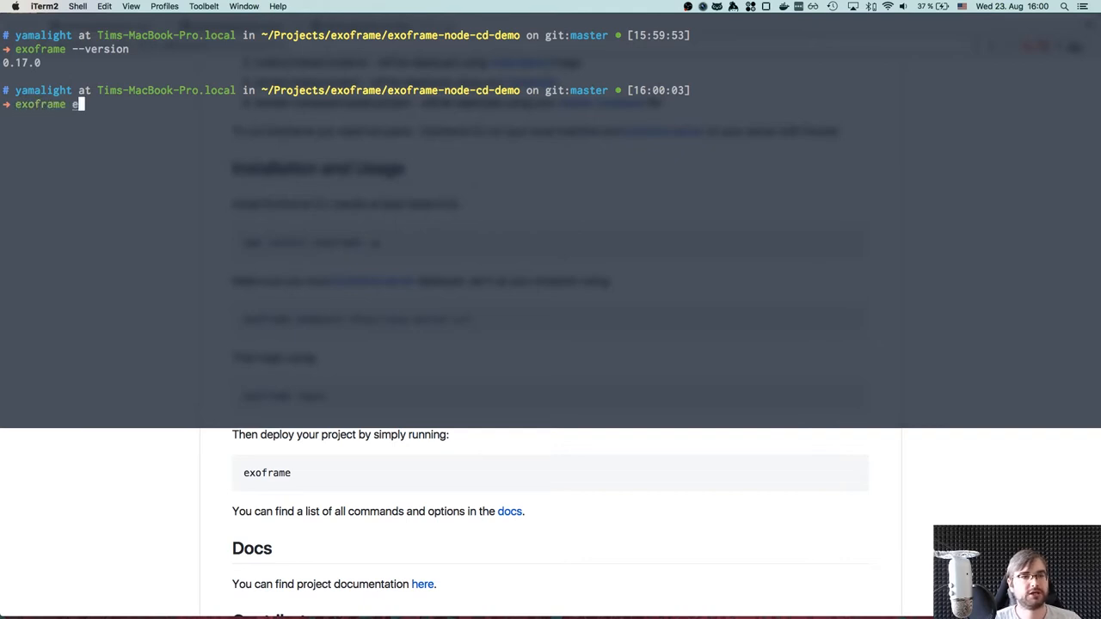
type("ndpoint http://exoframe.ubuntu.vm/")
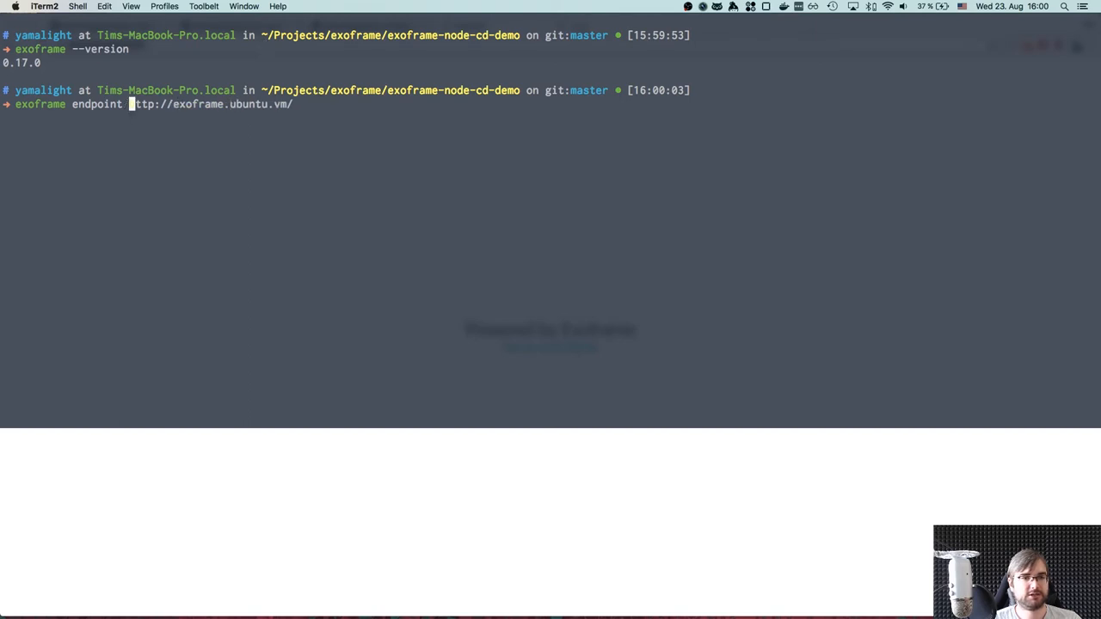
key("Return")
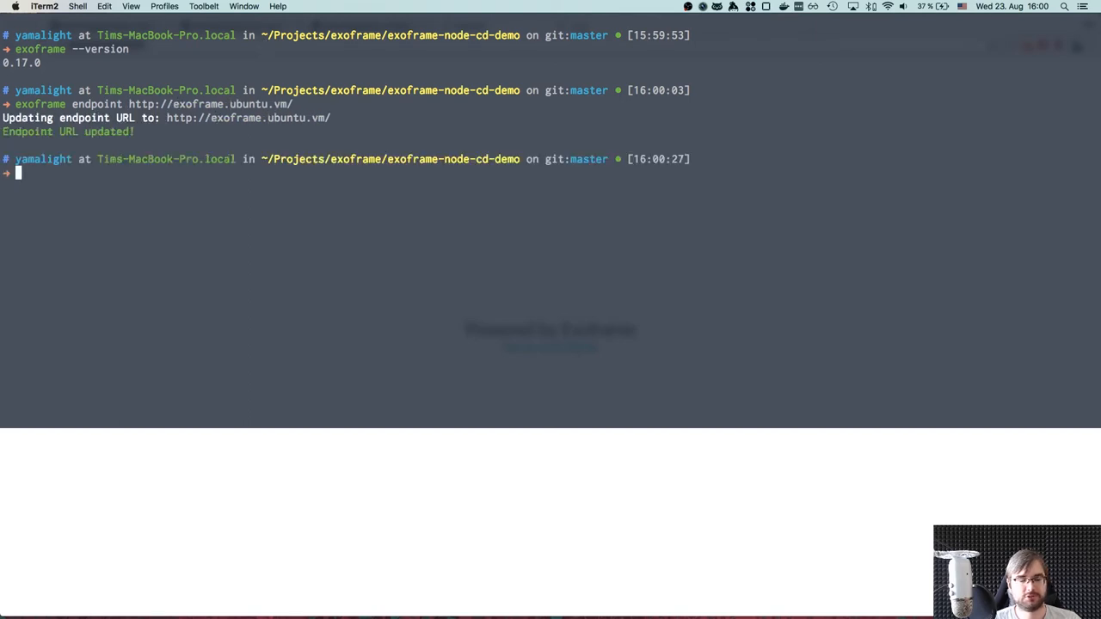
Step: Log in as yamalight with the id_rsa key and blank passphrase, then list files
type("exoframe login")
type("yam")
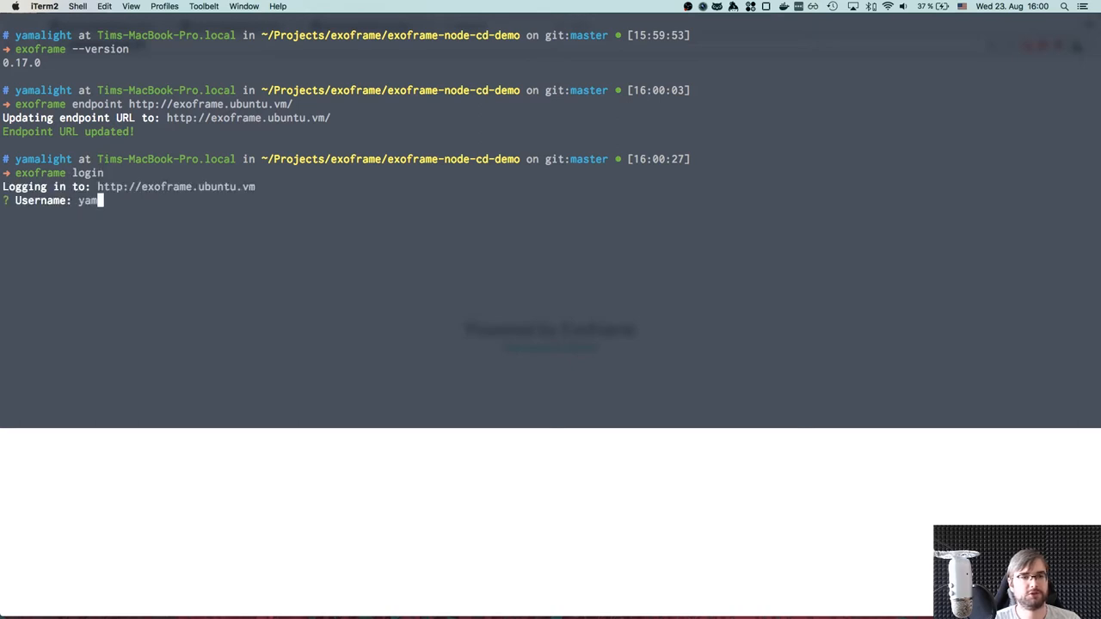
key("Return")
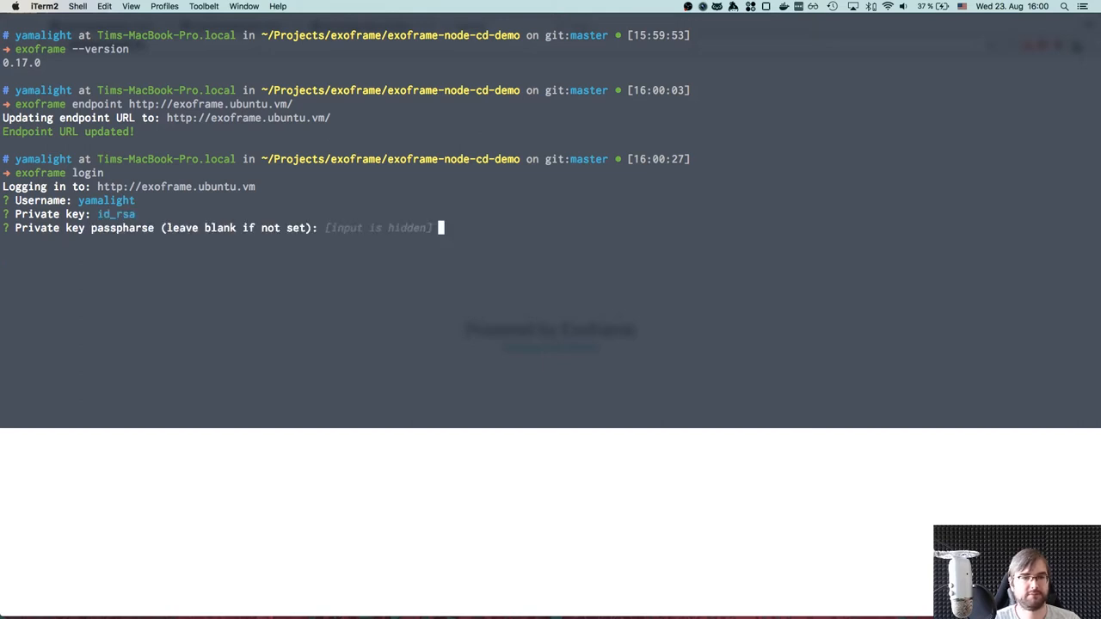
key("Return")
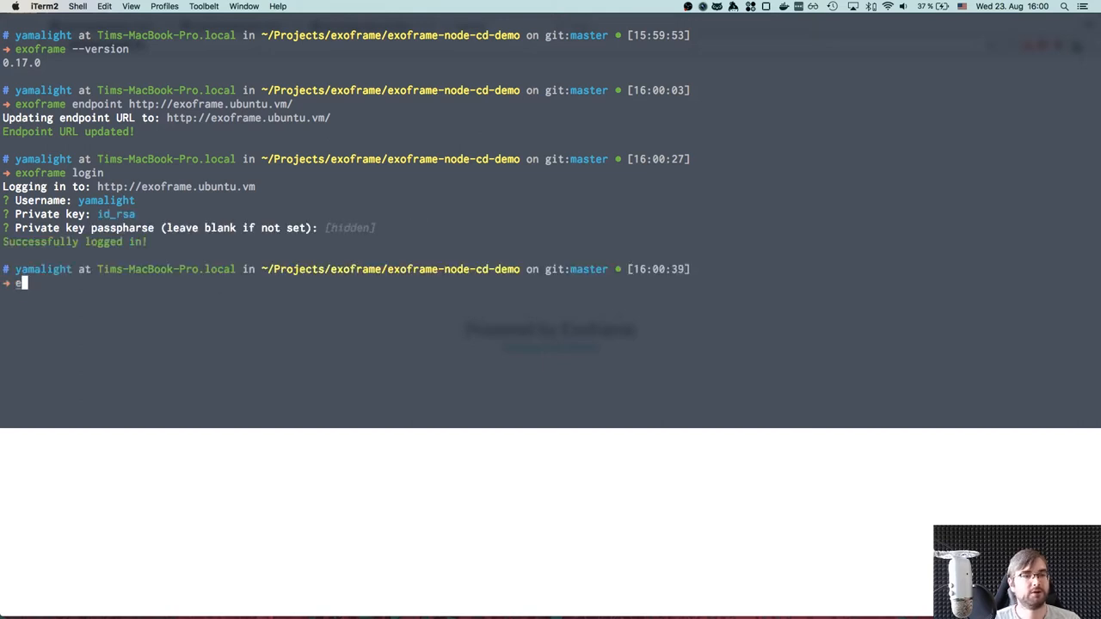
type("xoframe")
type("ls")
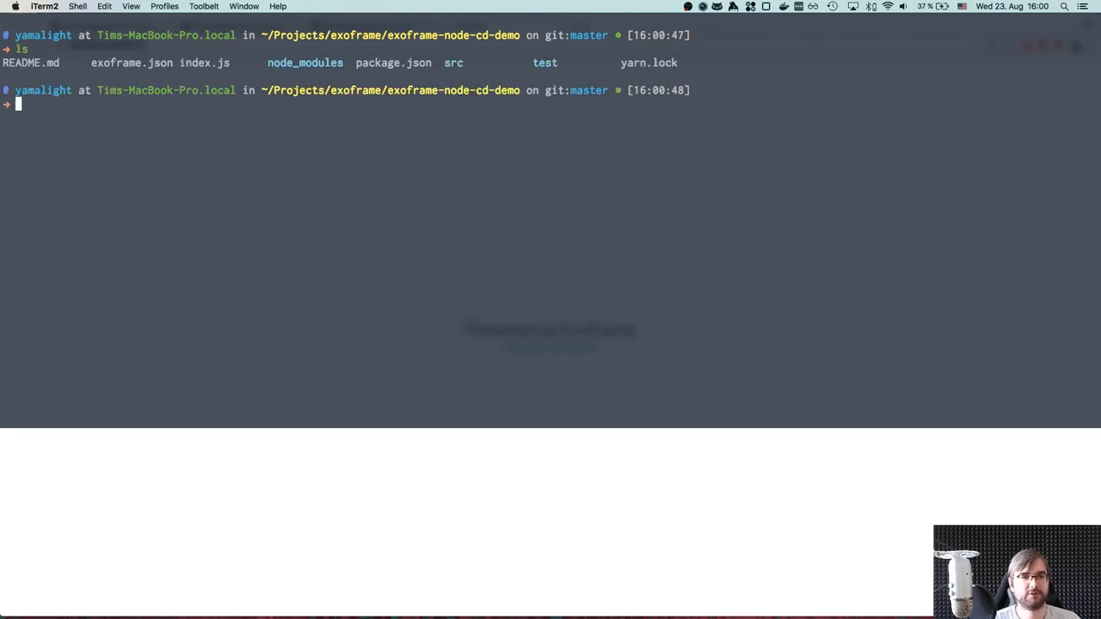
Step: Run exoframe config keeping defaults, with domain demo.ubuntu.vm and restart policy on-failure:2
type("exoframe config")
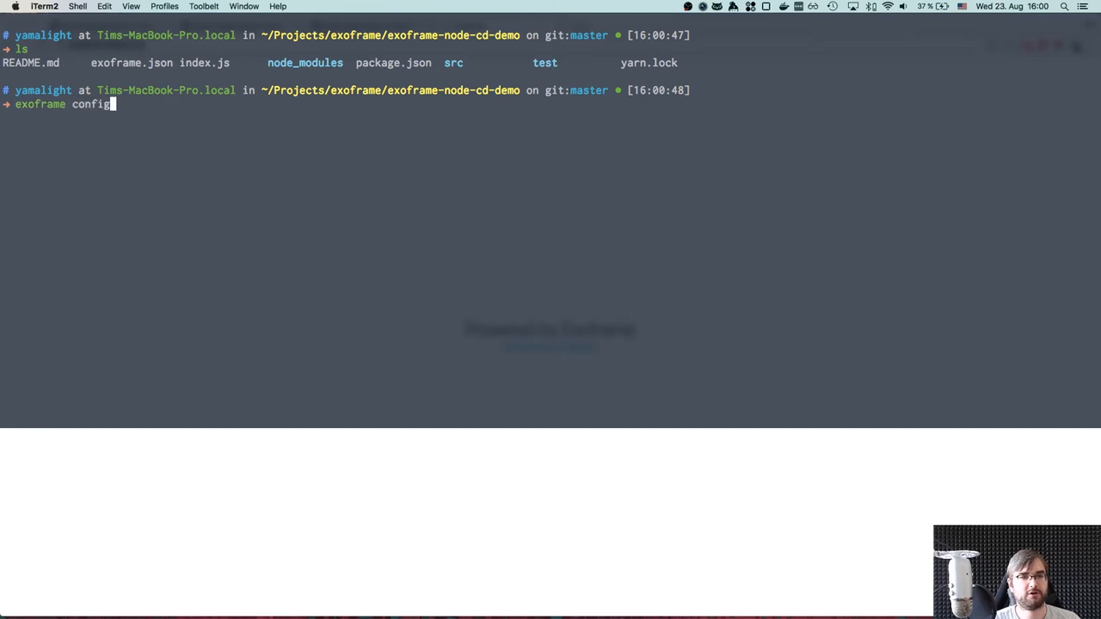
key("Return")
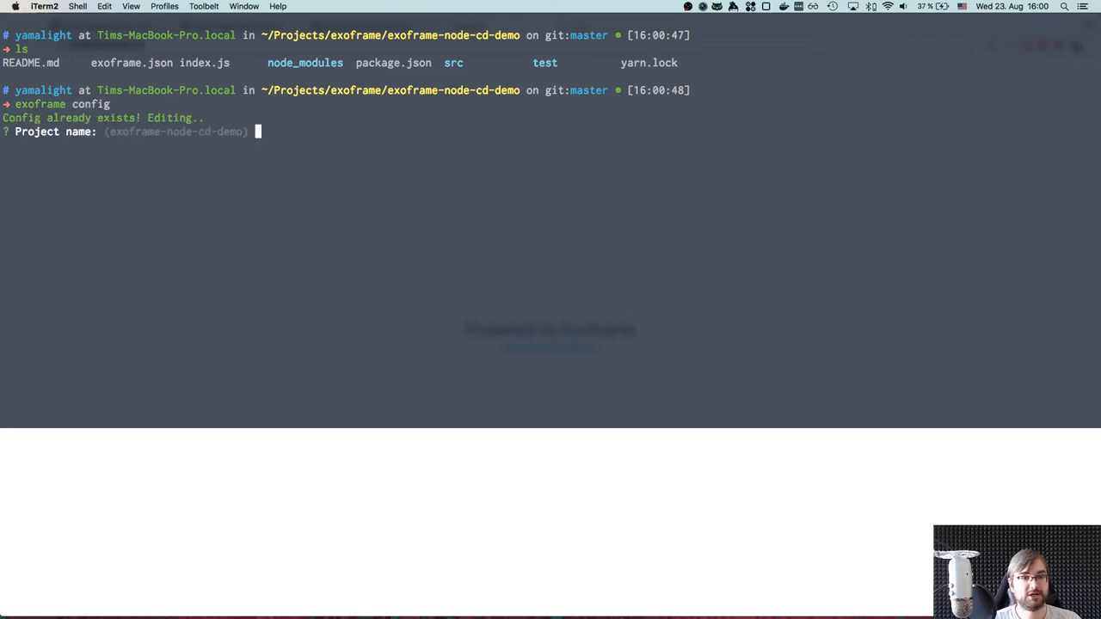
key("Return")
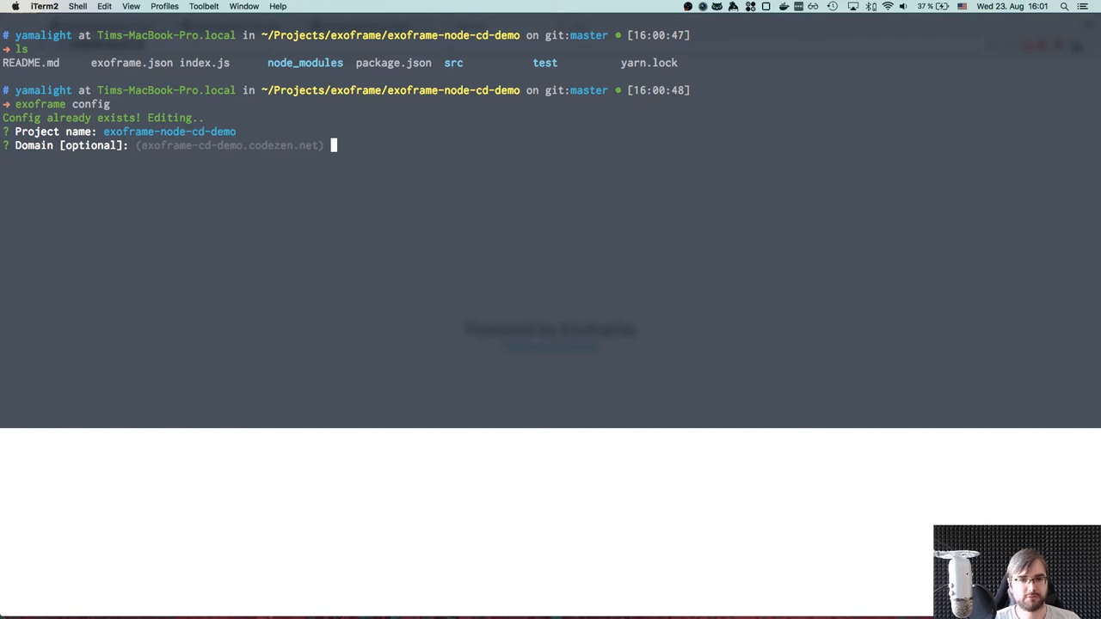
type("demo.")
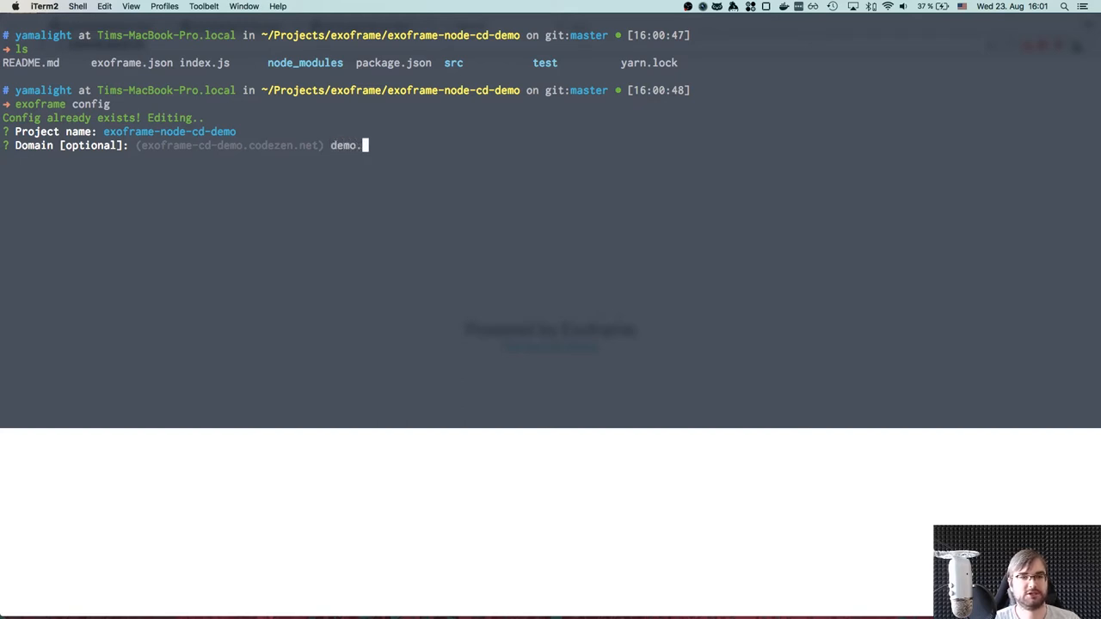
type("ubuntu.vm")
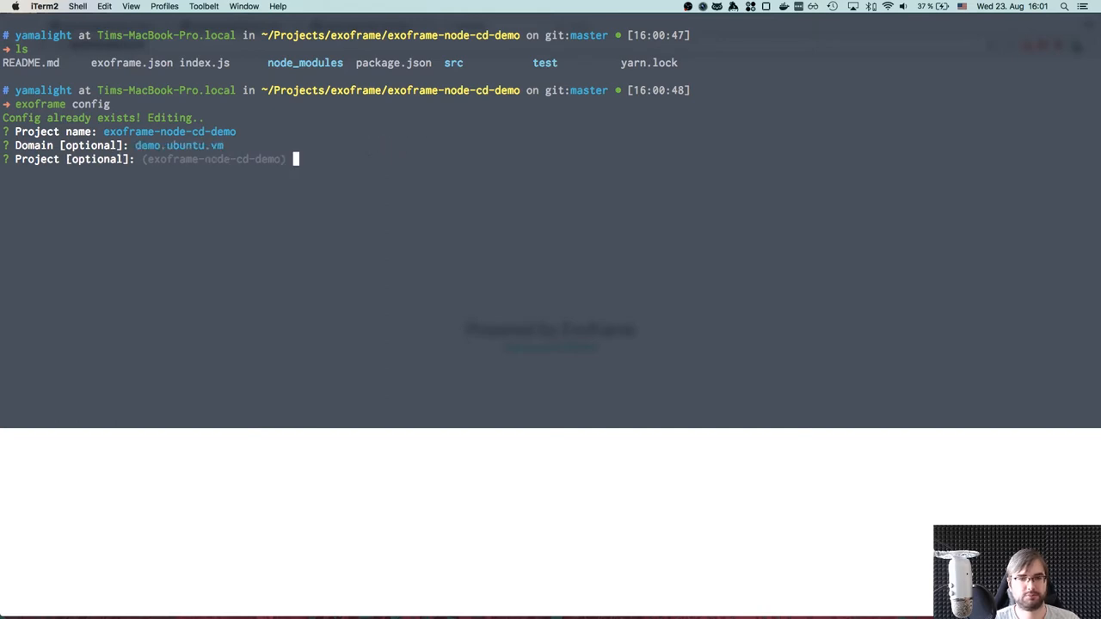
key("Return")
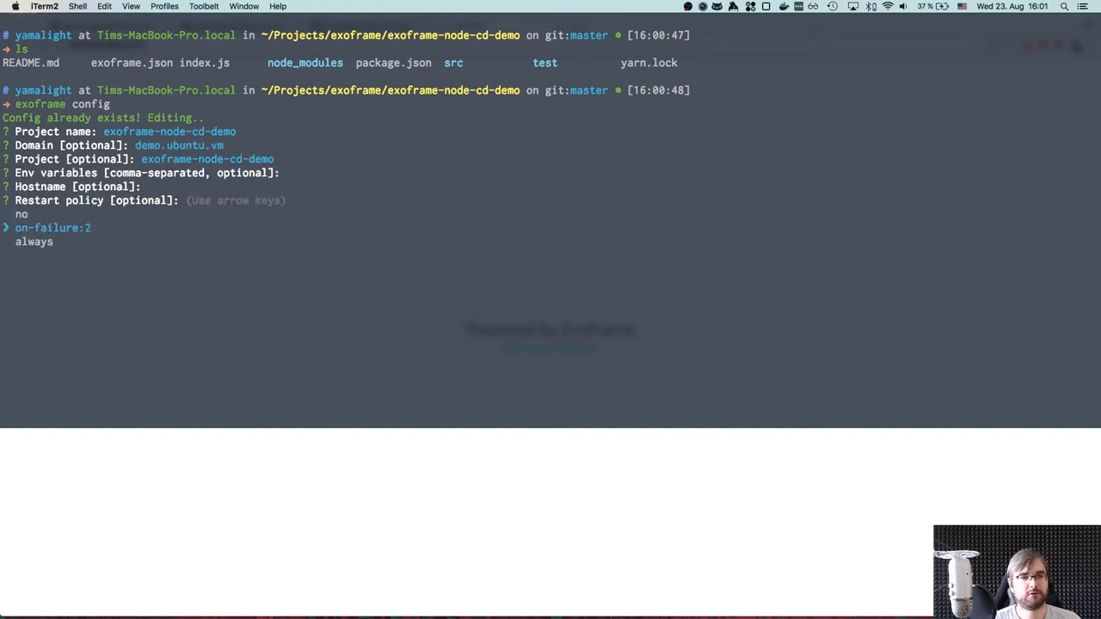
key("Return")
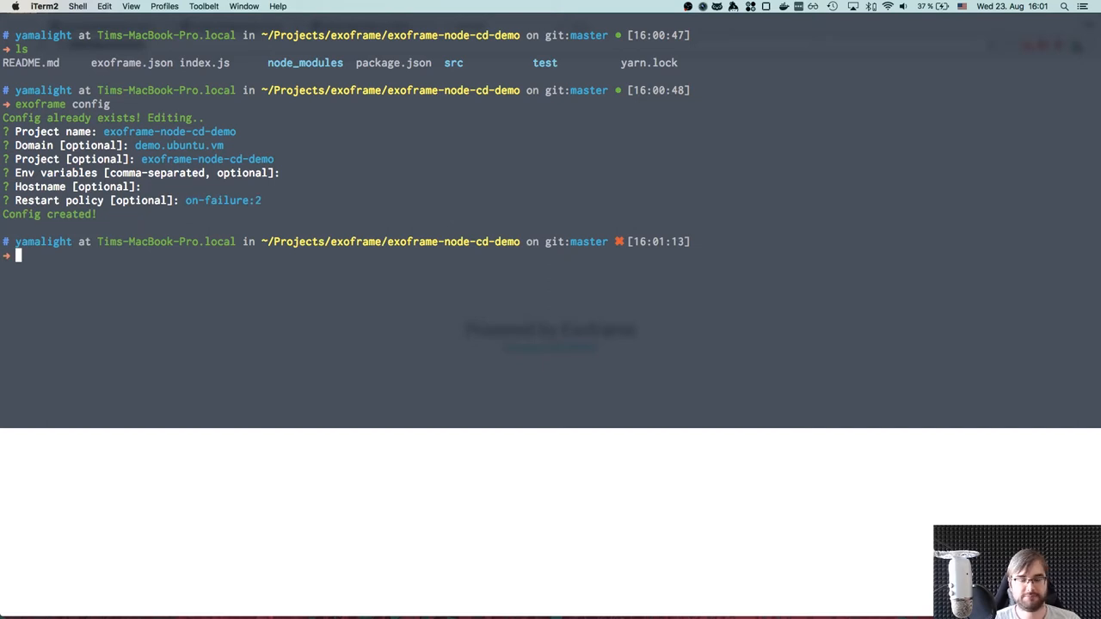
type("exoframe")
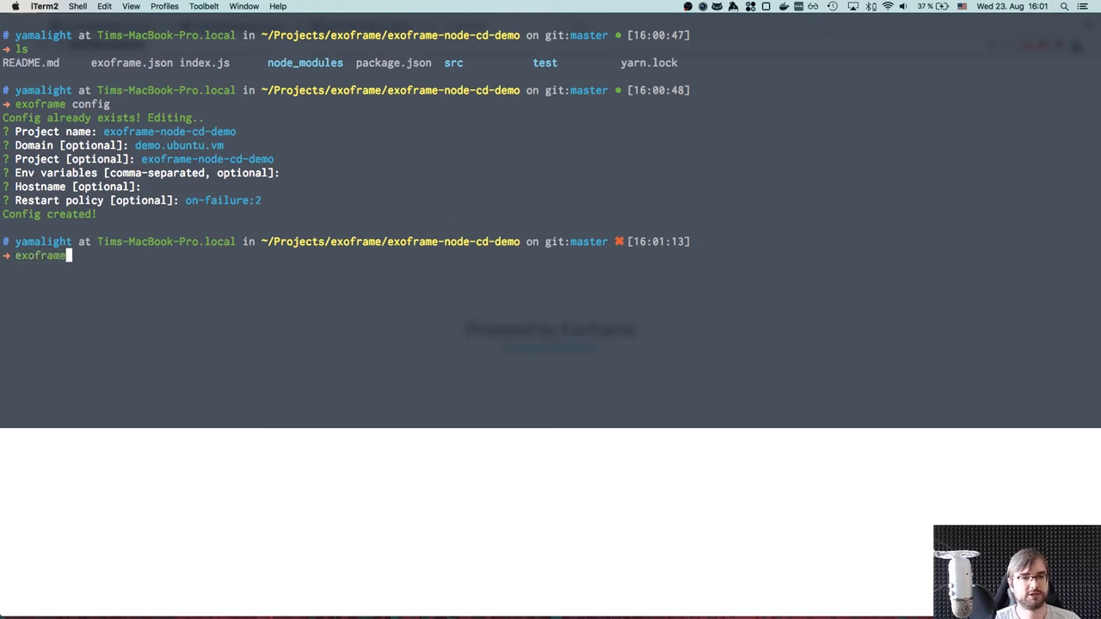
Step: Run exoframe to deploy the project to the server
key("Return")
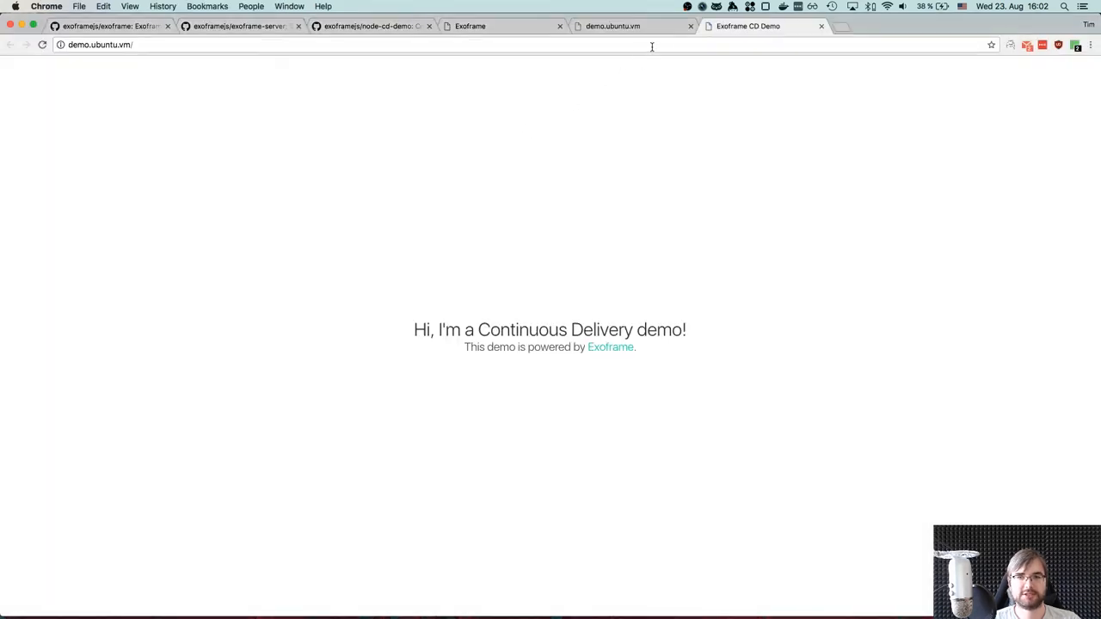
Step: Close the duplicate demo.ubuntu.vm tab, keeping the Exoframe CD Demo page
left_click(688, 26)
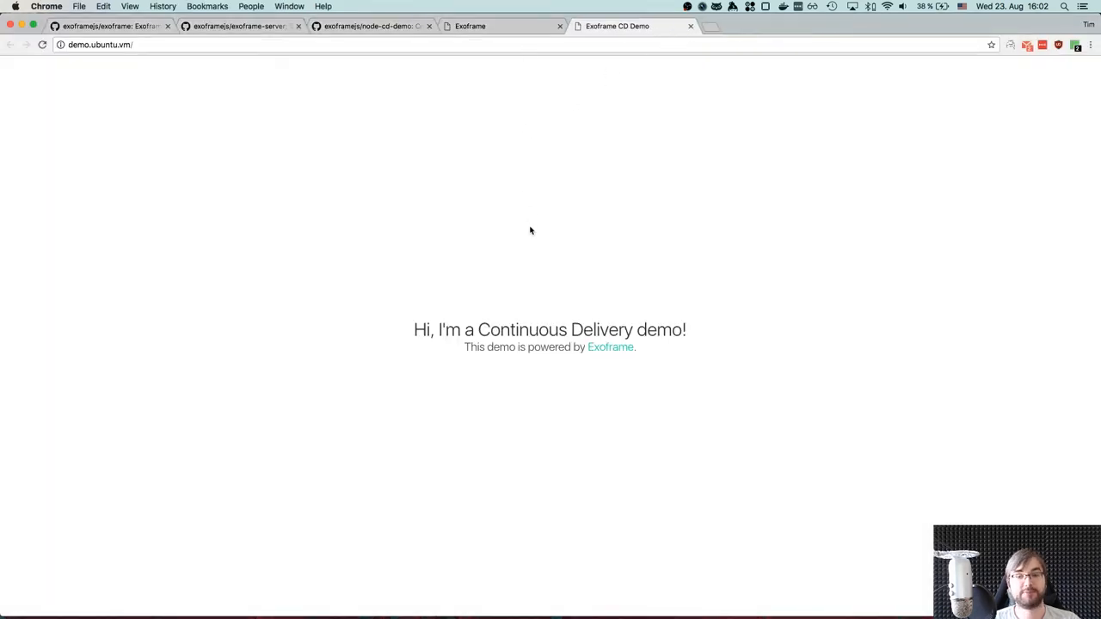
mouse_move(526, 227)
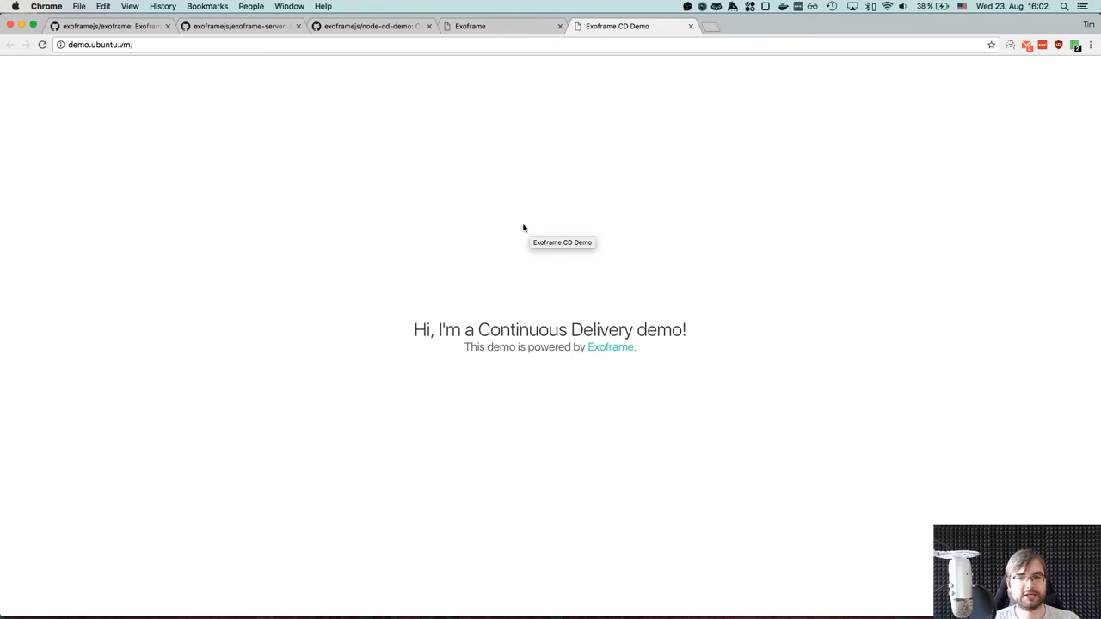
mouse_move(464, 213)
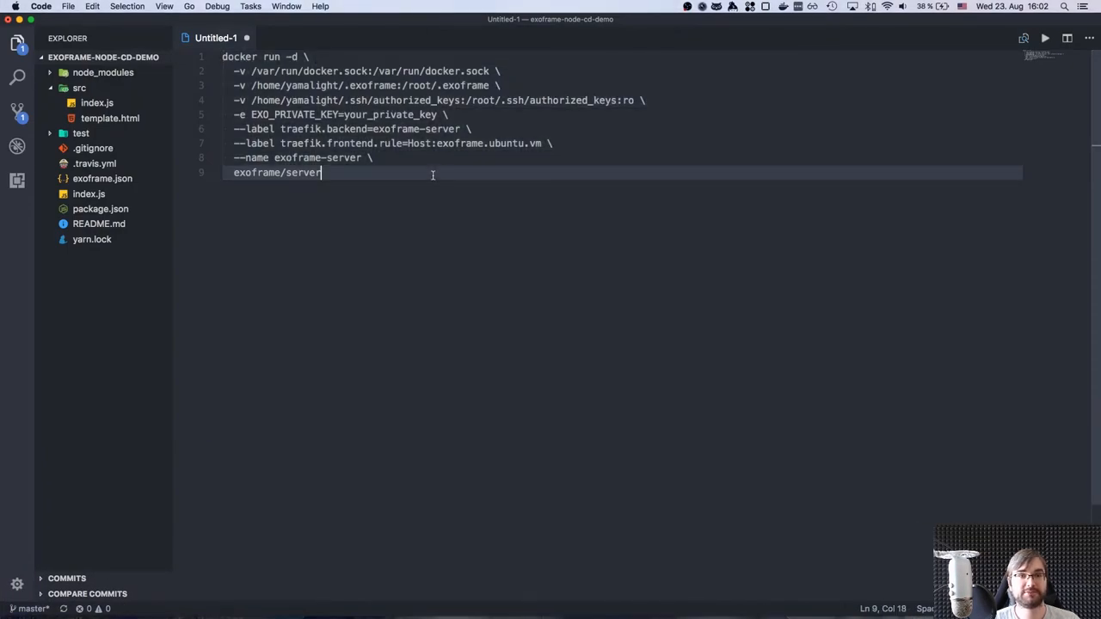
Step: Close the unsaved docker run note and bring up src/template.html instead
left_click(246, 37)
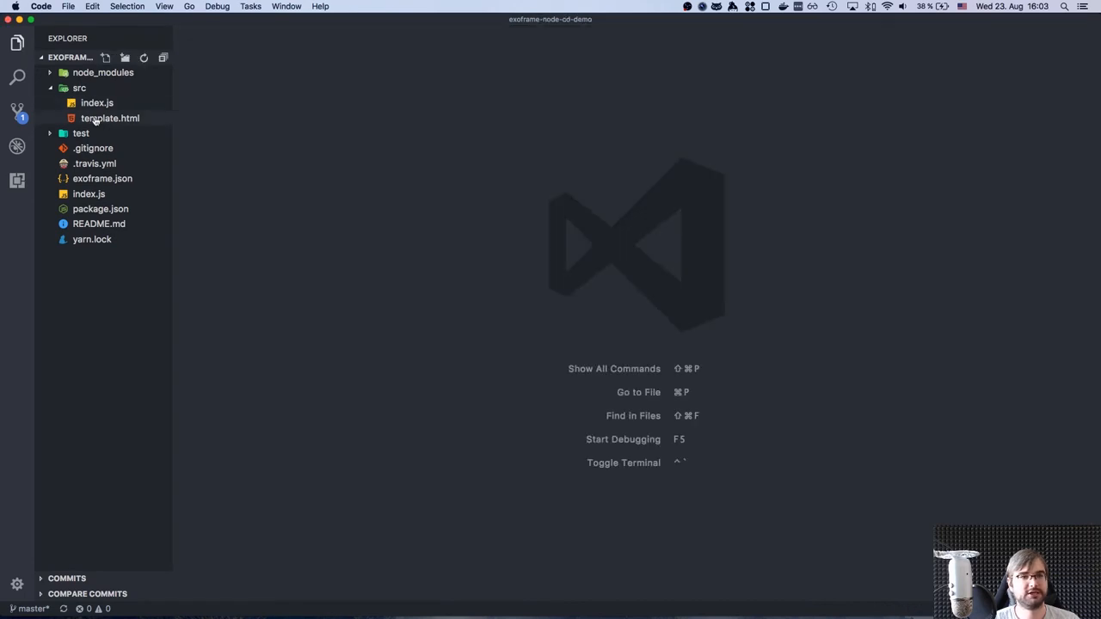
left_click(110, 117)
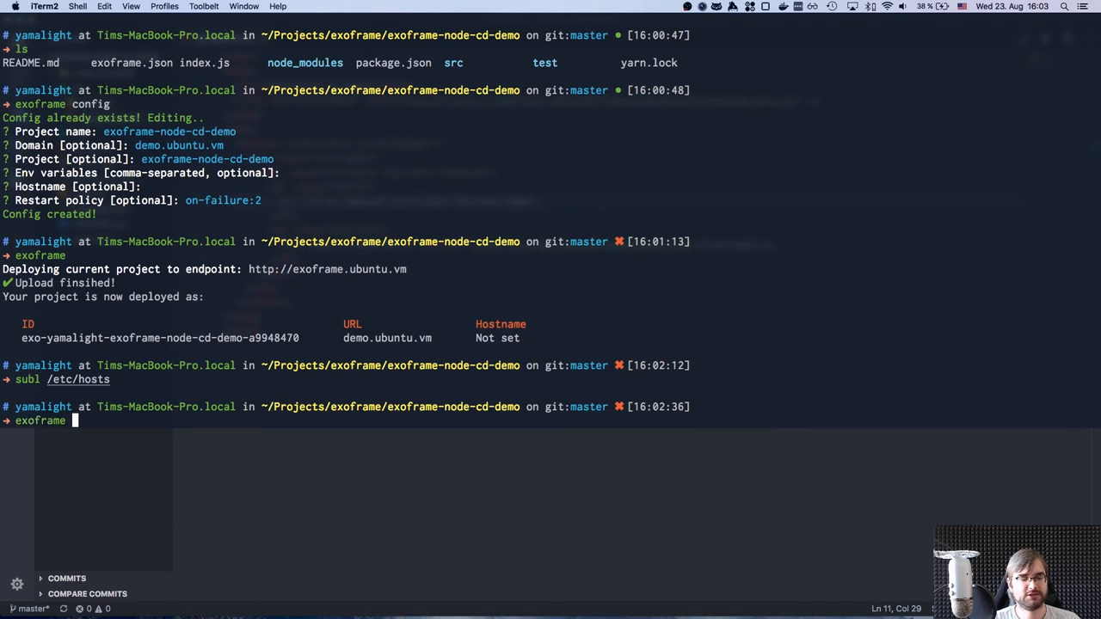
Step: Run exoframe -u to update the existing deployment at demo.ubuntu.vm
type("-u")
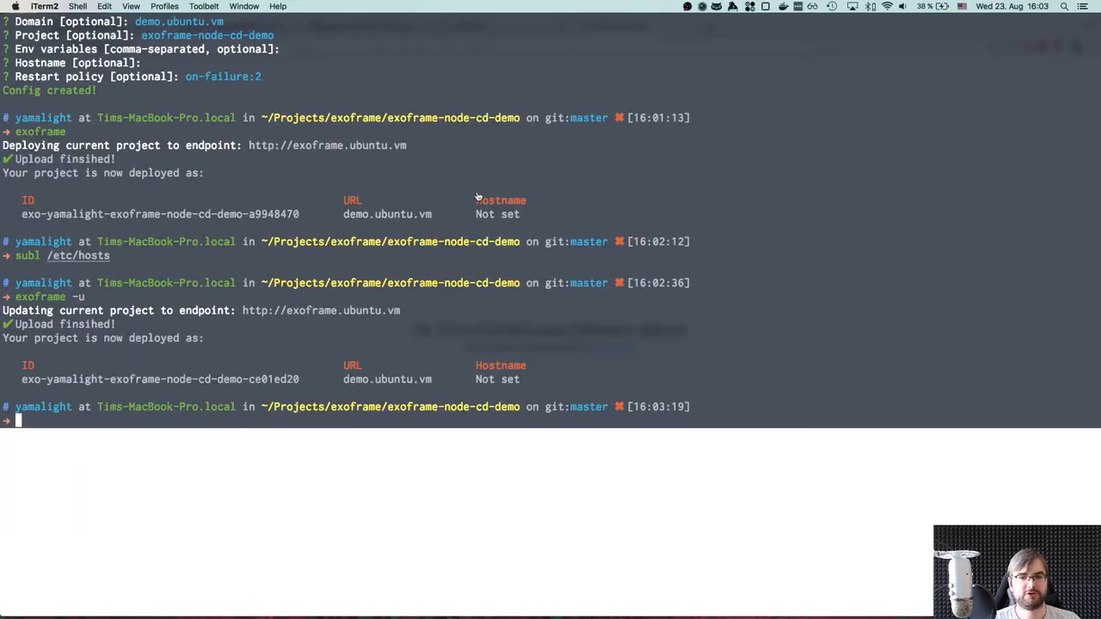
mouse_move(457, 227)
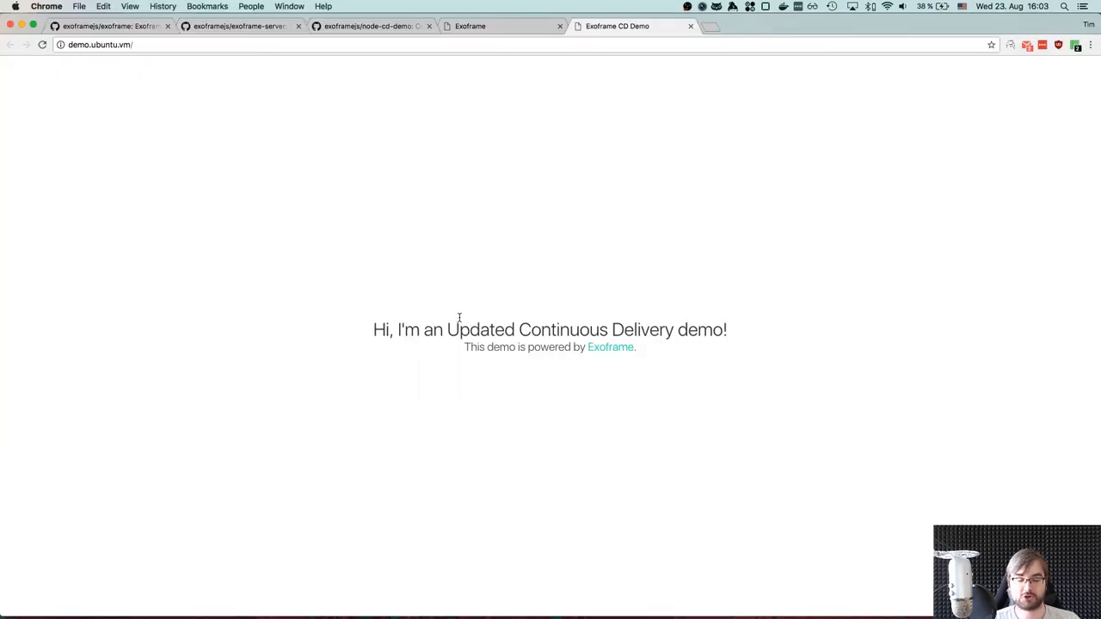
mouse_move(454, 296)
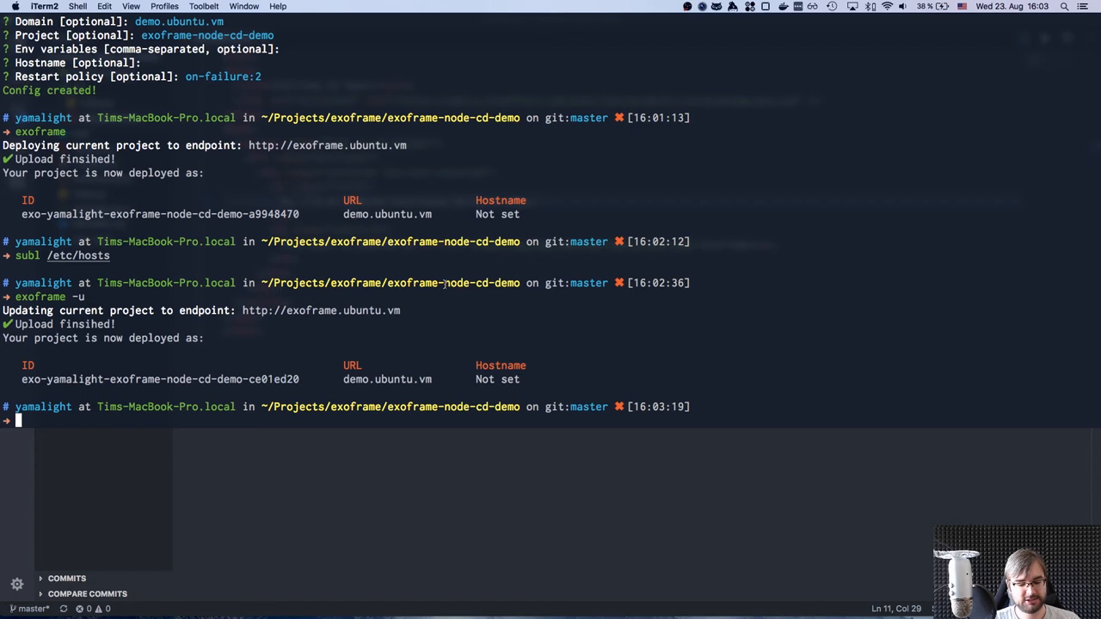
Step: Generate a new Exoframe deployment token with exoframe token
type("exframe")
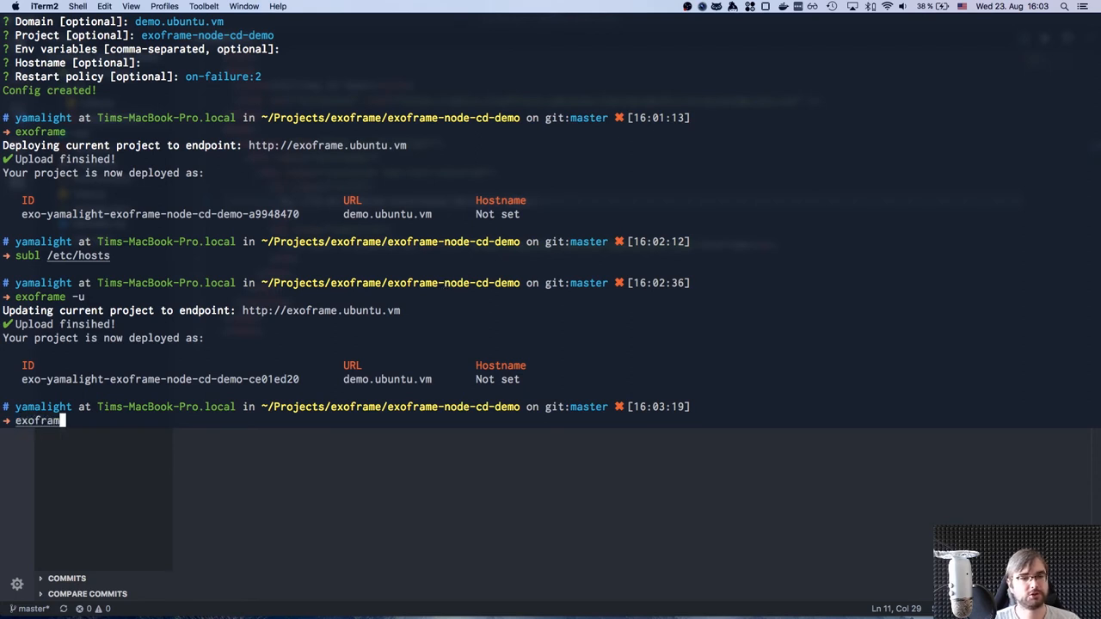
type("tork")
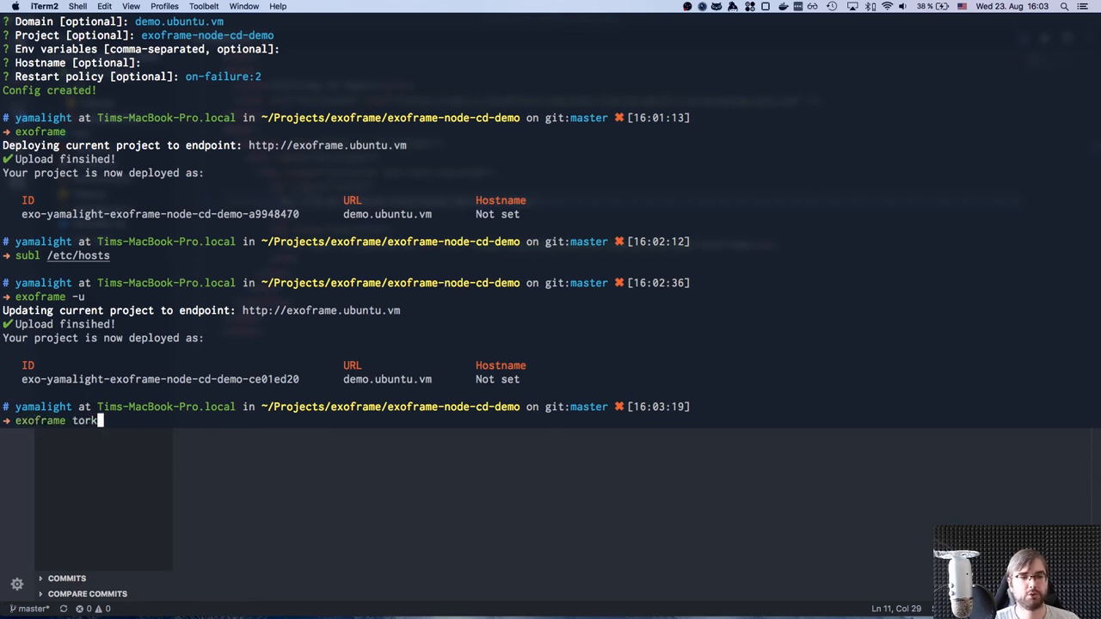
type("en")
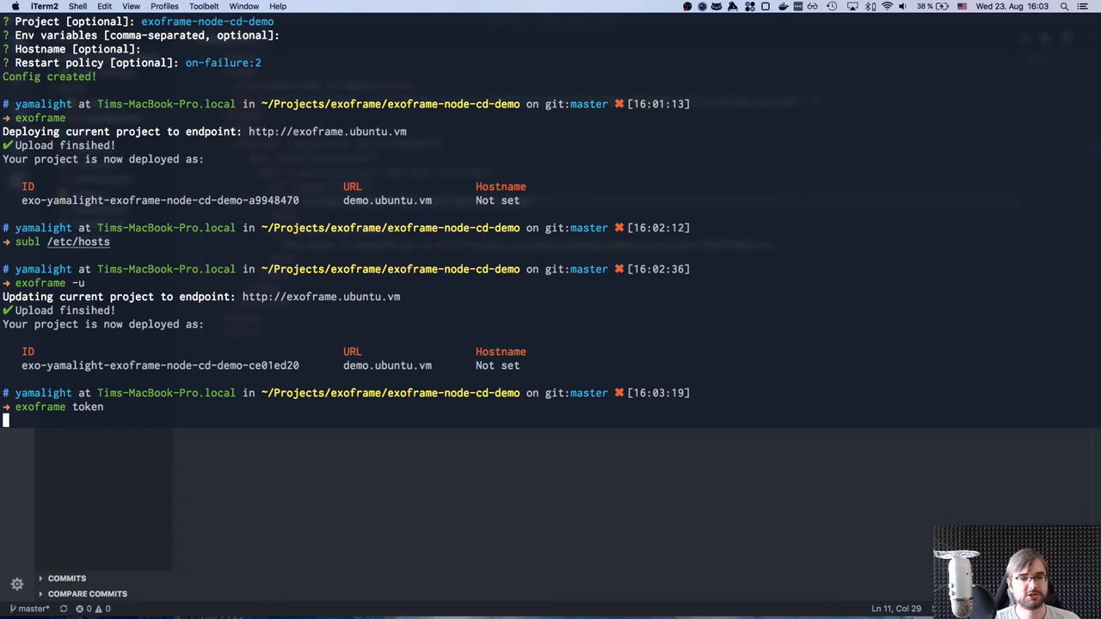
key("Return")
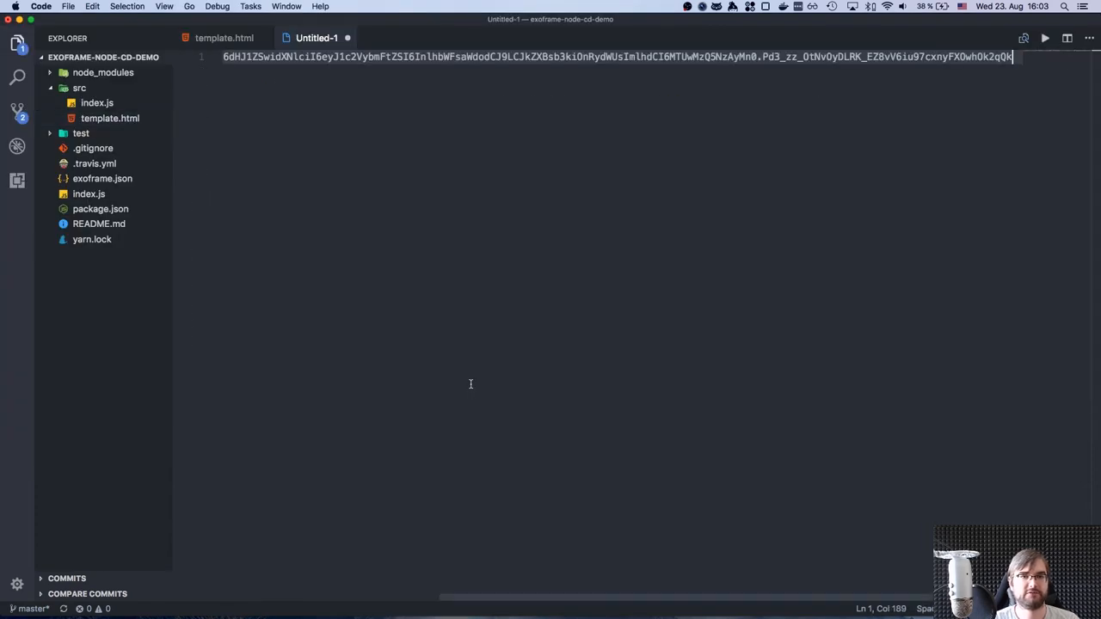
left_click(223, 38)
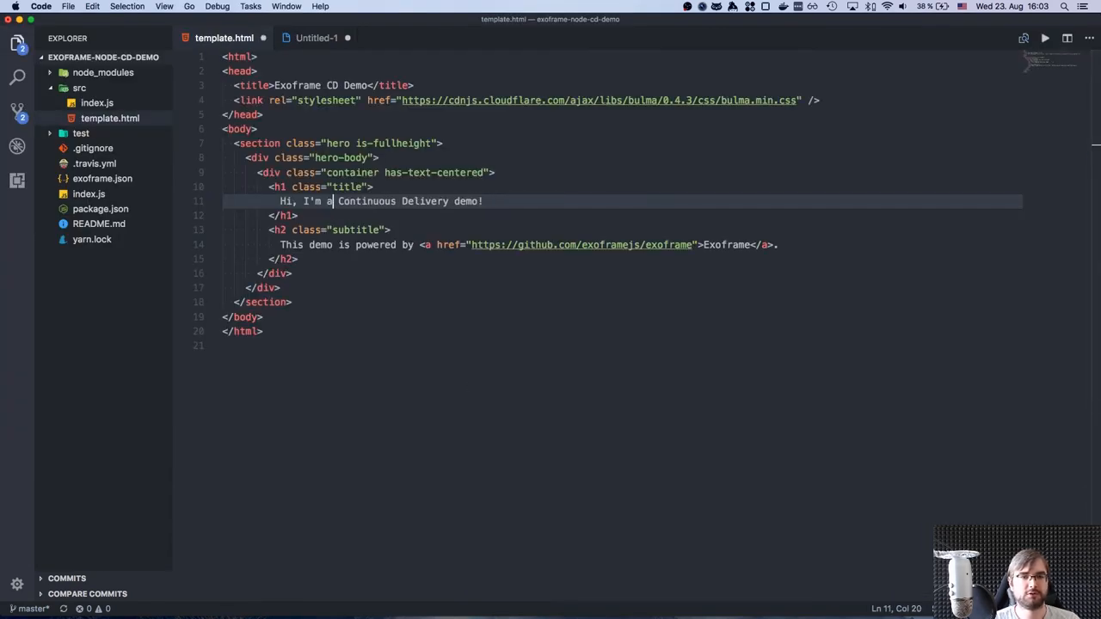
left_click(316, 37)
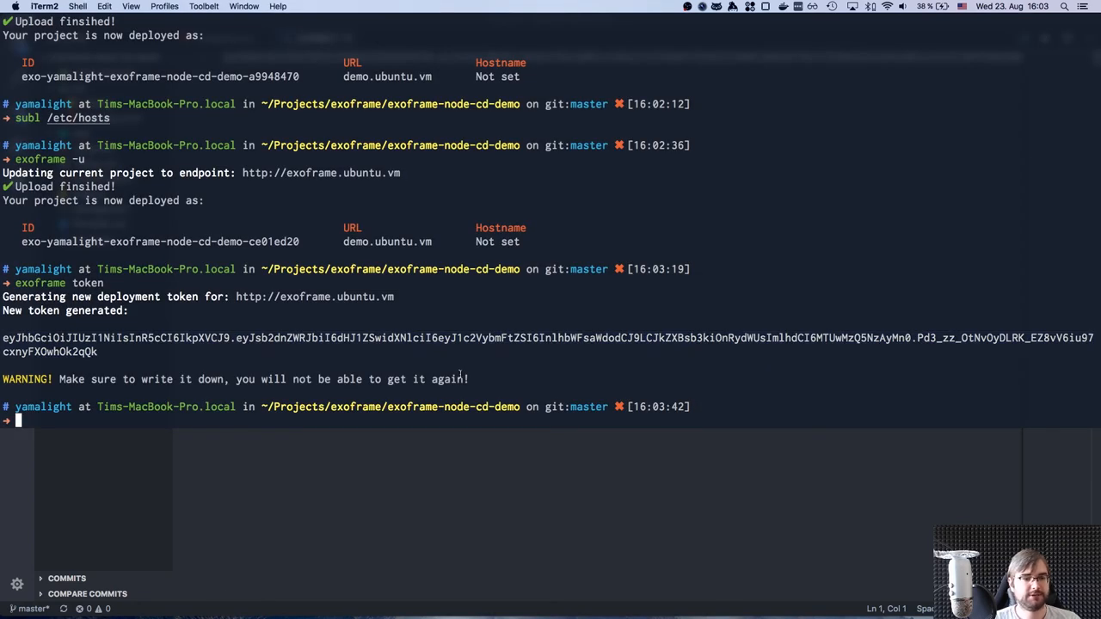
Step: Export the copied token as EXO_TOKEN and start inspecting ~/.exo config in Sublime
type("export")
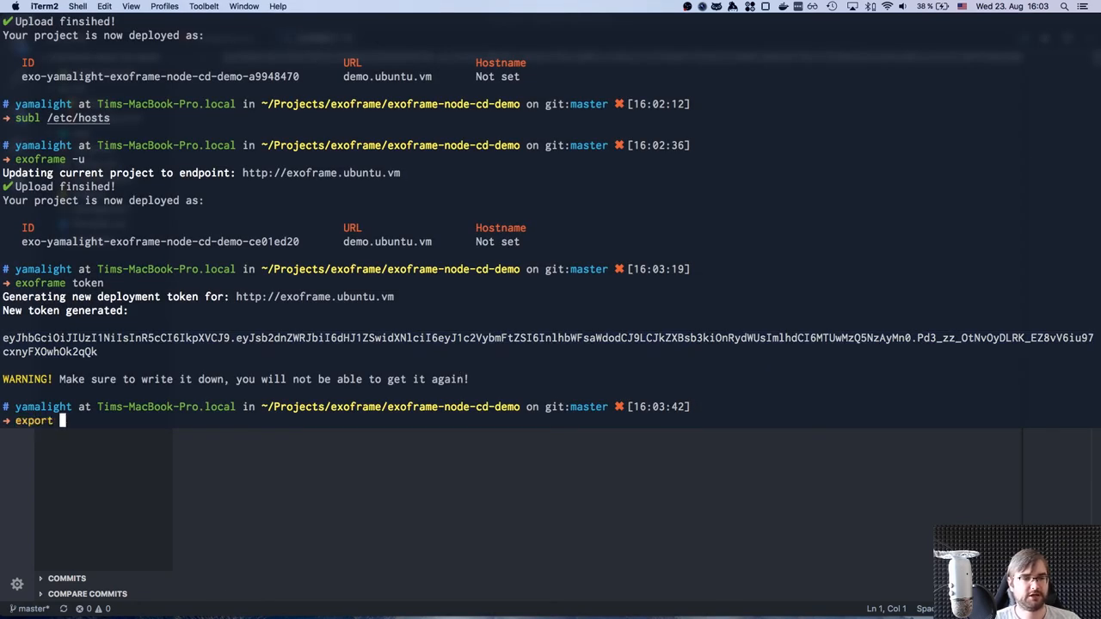
type("EXO_TOKEN=")
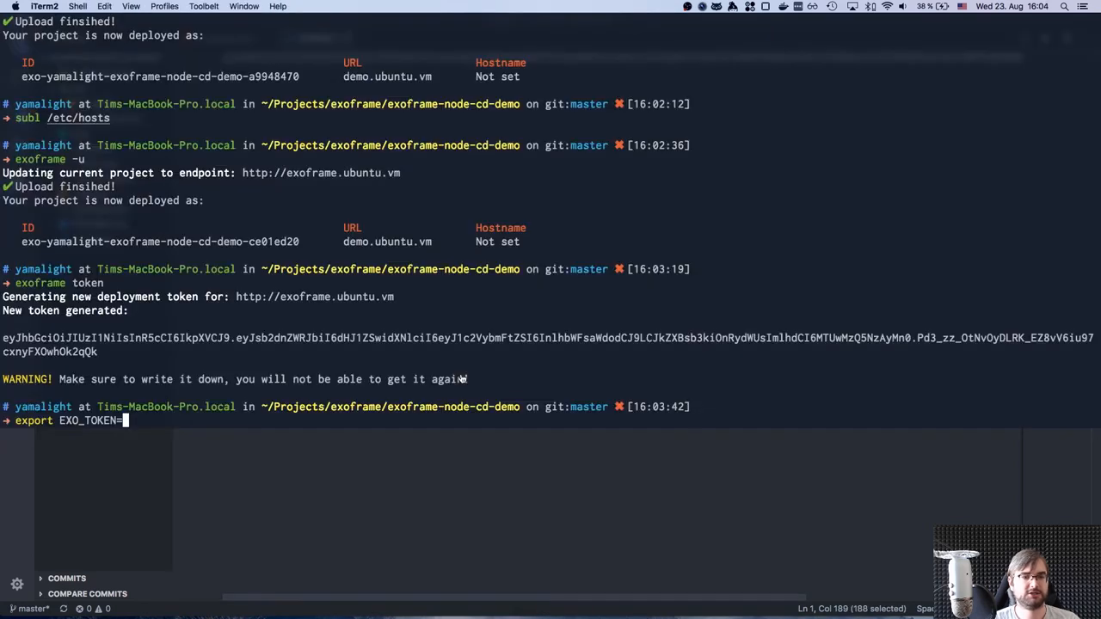
key("Return")
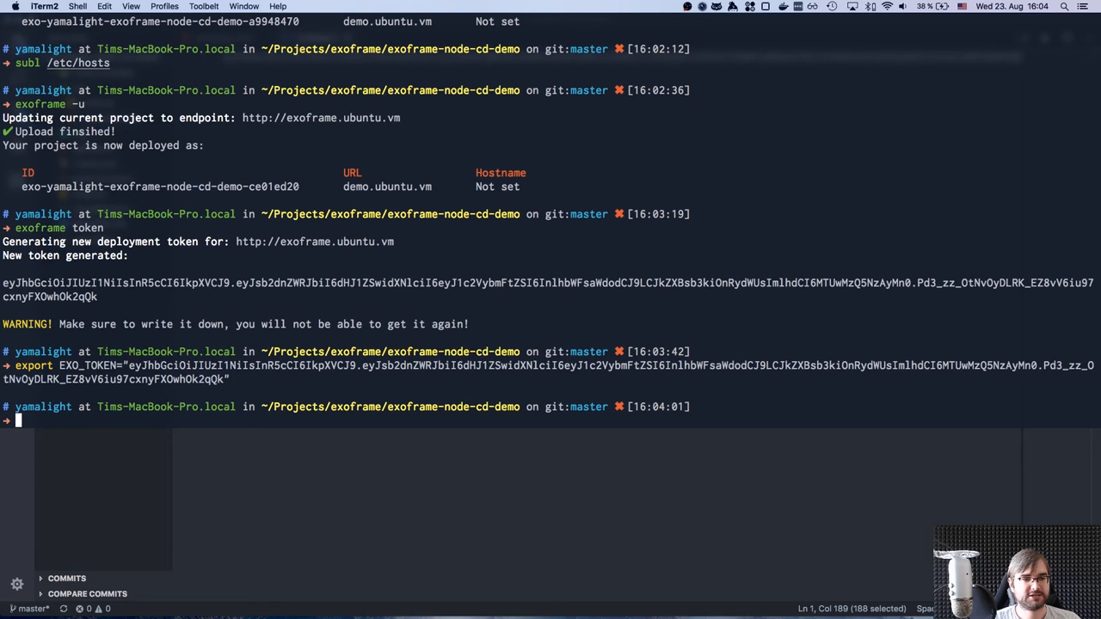
type("e")
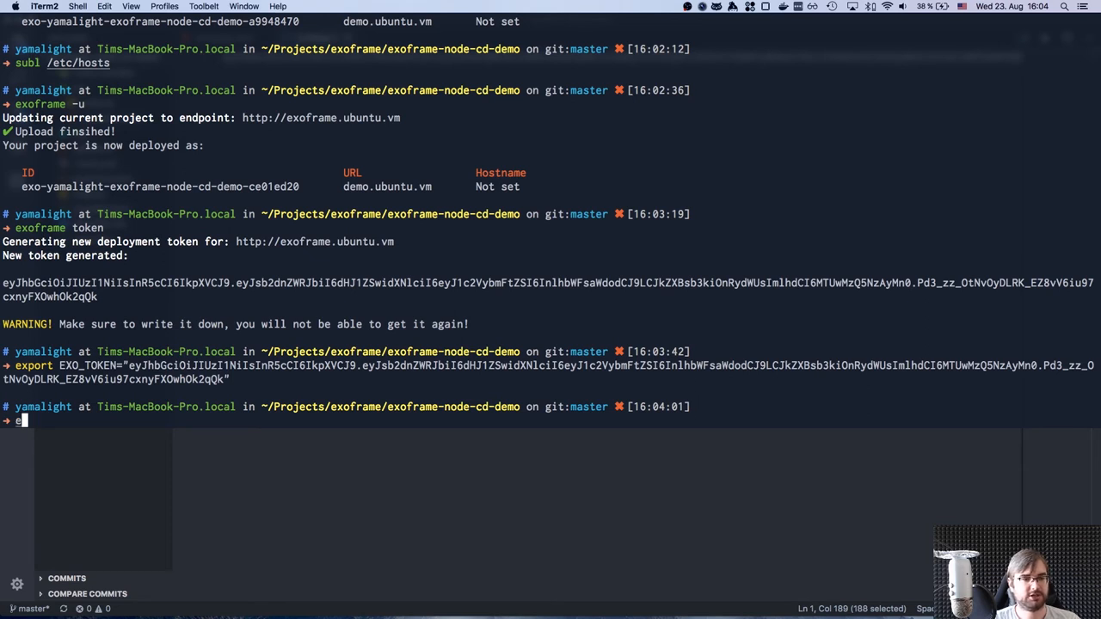
type("subl")
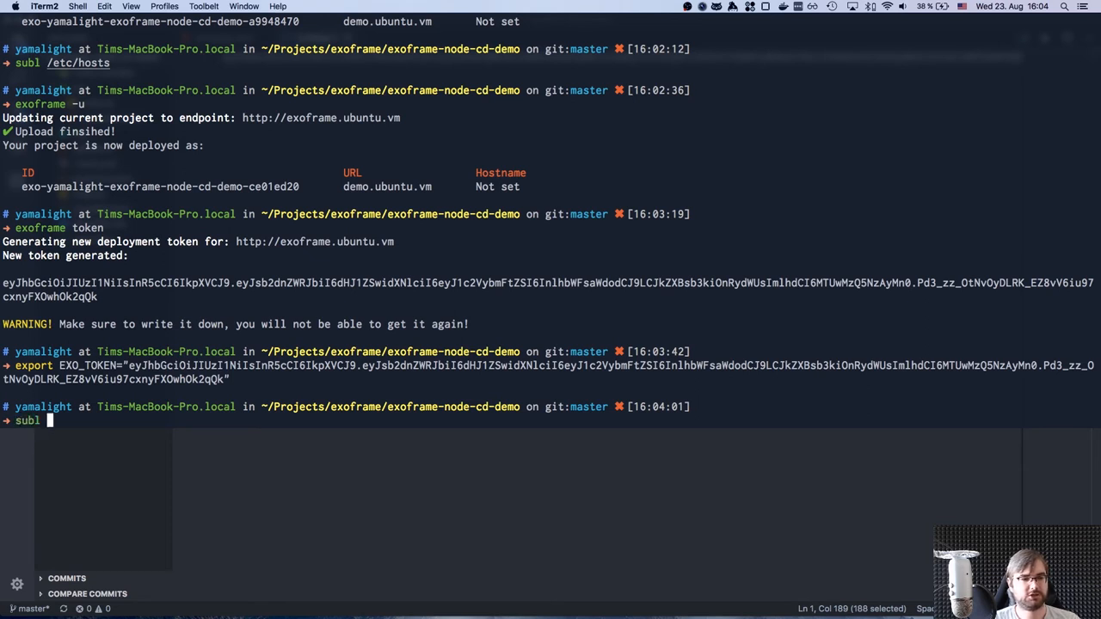
type("~/.exo")
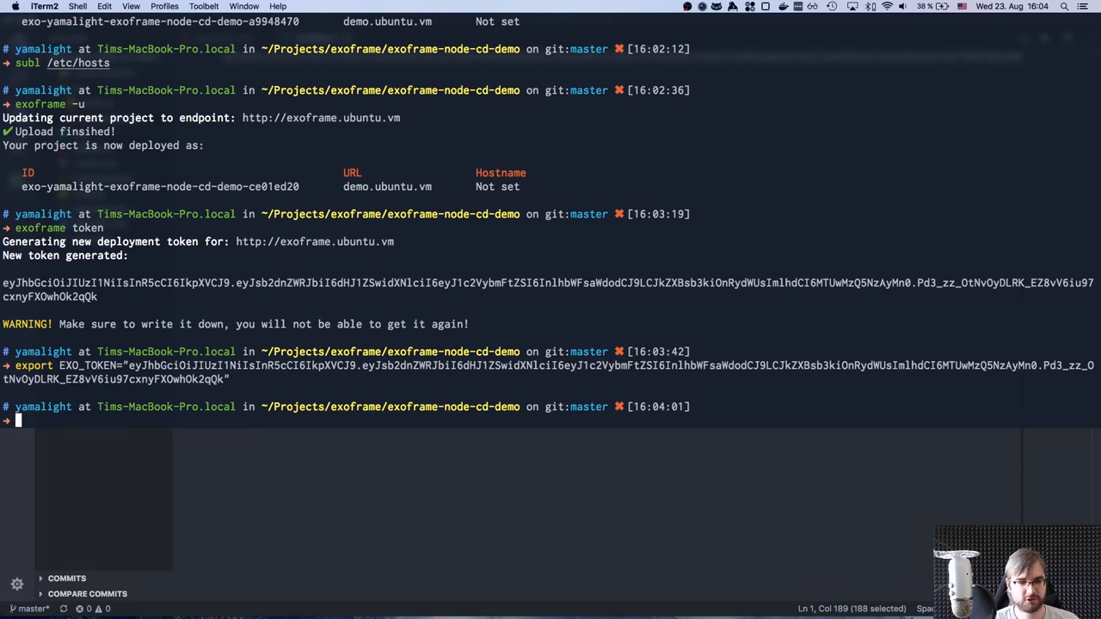
Step: Redeploy with exoframe -u -t $EXO_TOKEN using the exported token
type("exoframe")
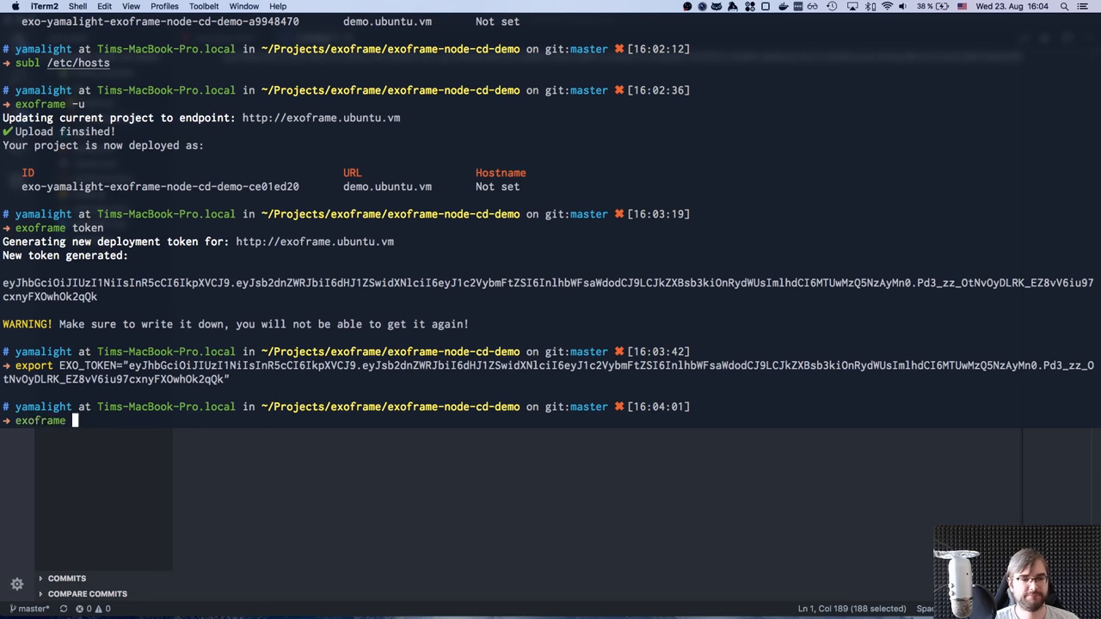
type("-u -t")
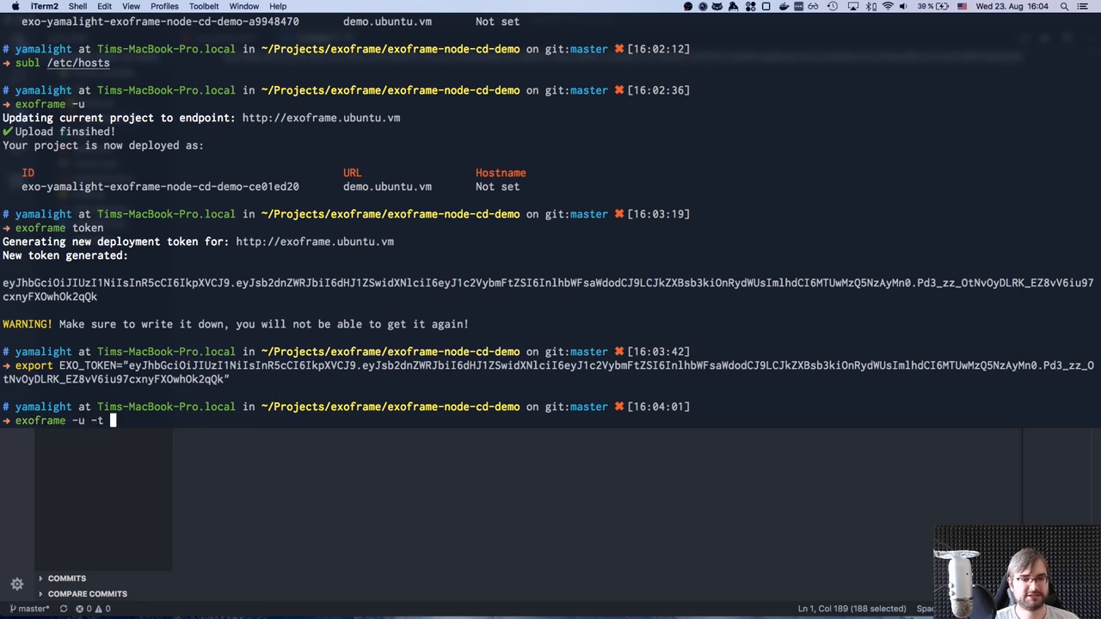
type("$EXO_T")
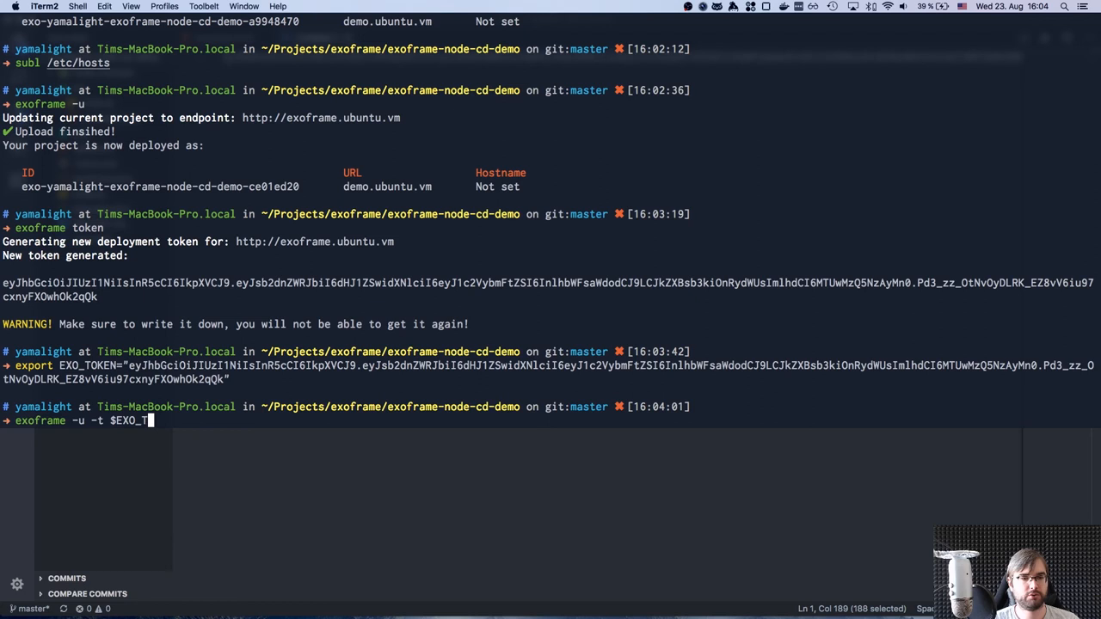
type("KEN")
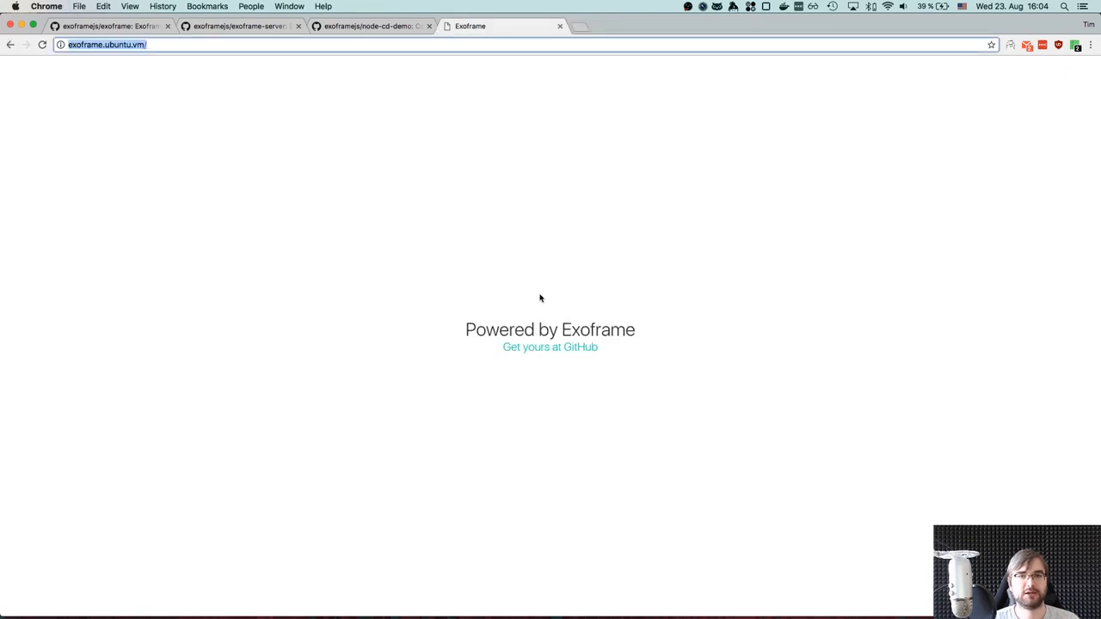
Step: View the node-cd-demo .travis.yml with its exoframe deploy steps and secure $EXO_TOKEN
left_click(369, 26)
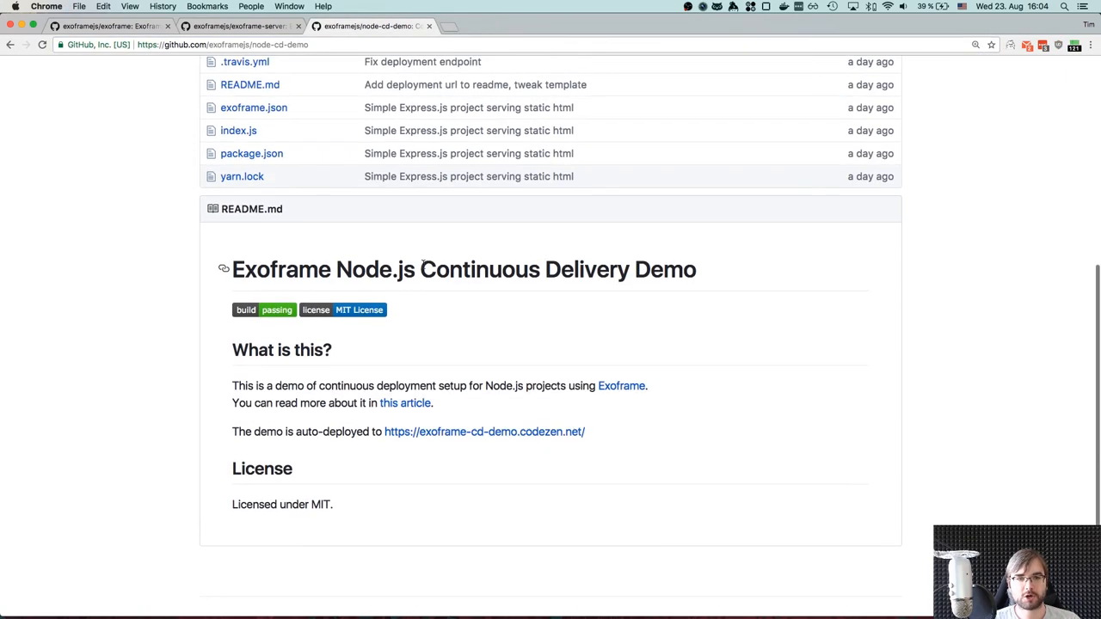
scroll("up", 3)
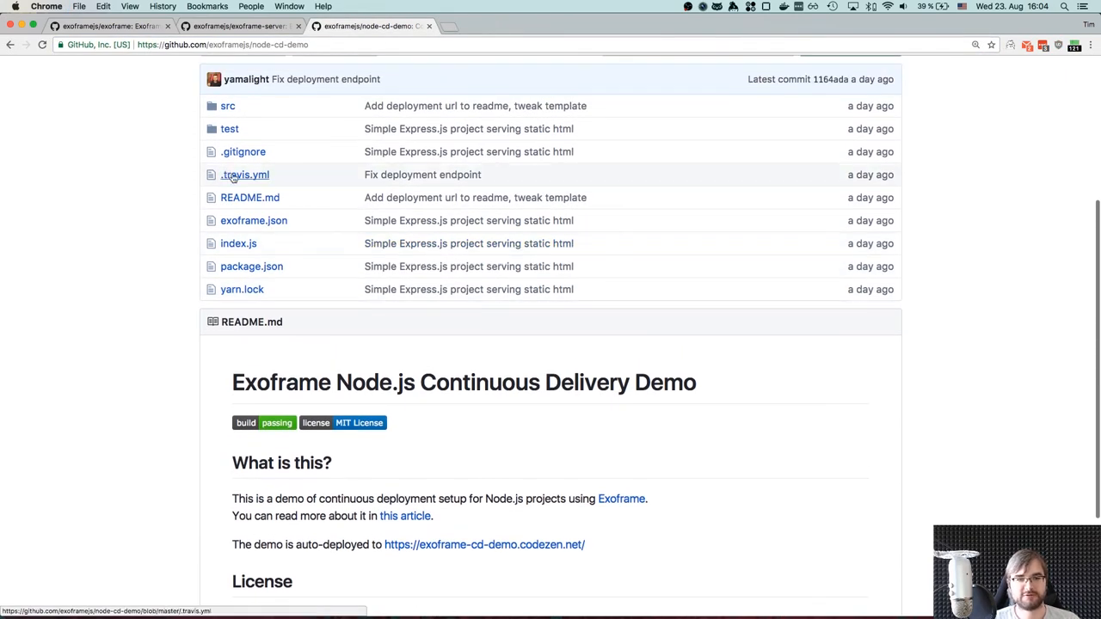
left_click(244, 175)
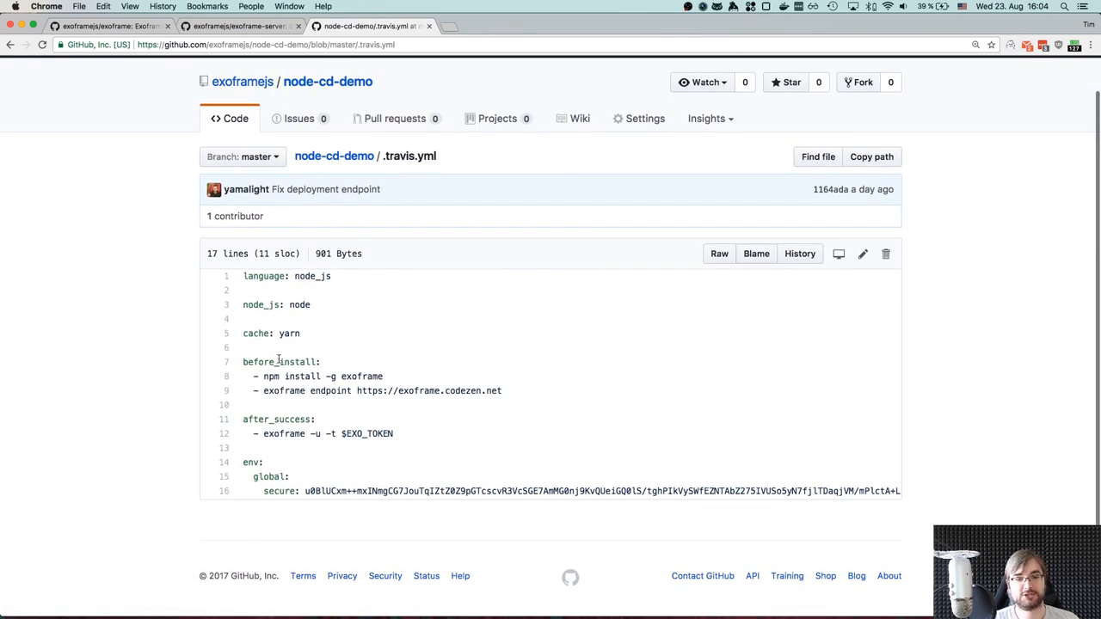
mouse_move(371, 377)
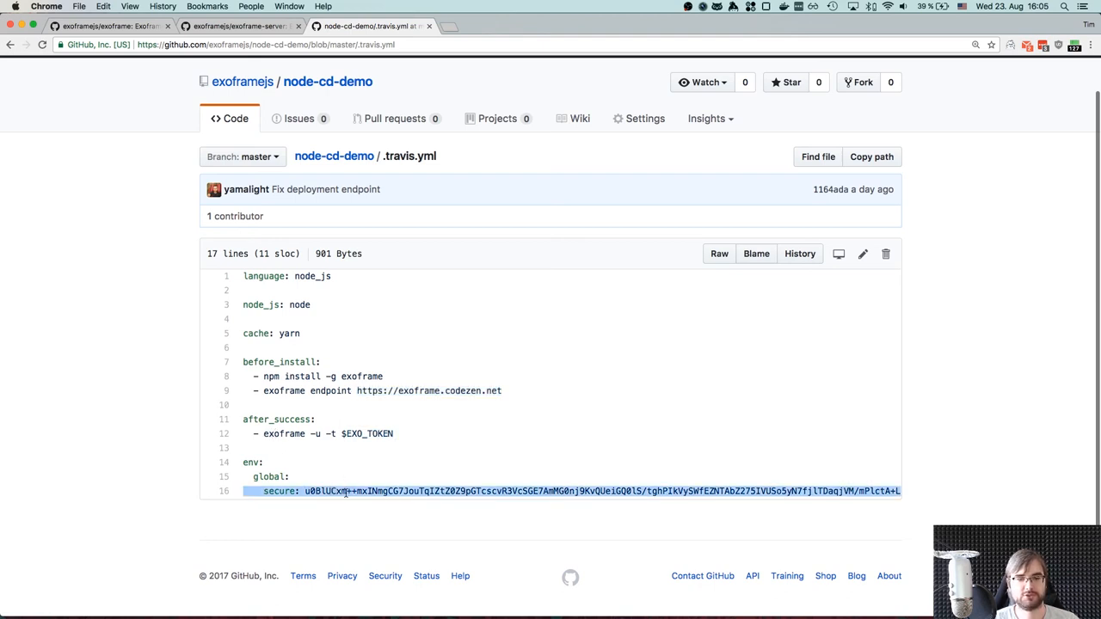
Step: Leave the secure token line and go to the exoframejs organization page
left_click(337, 482)
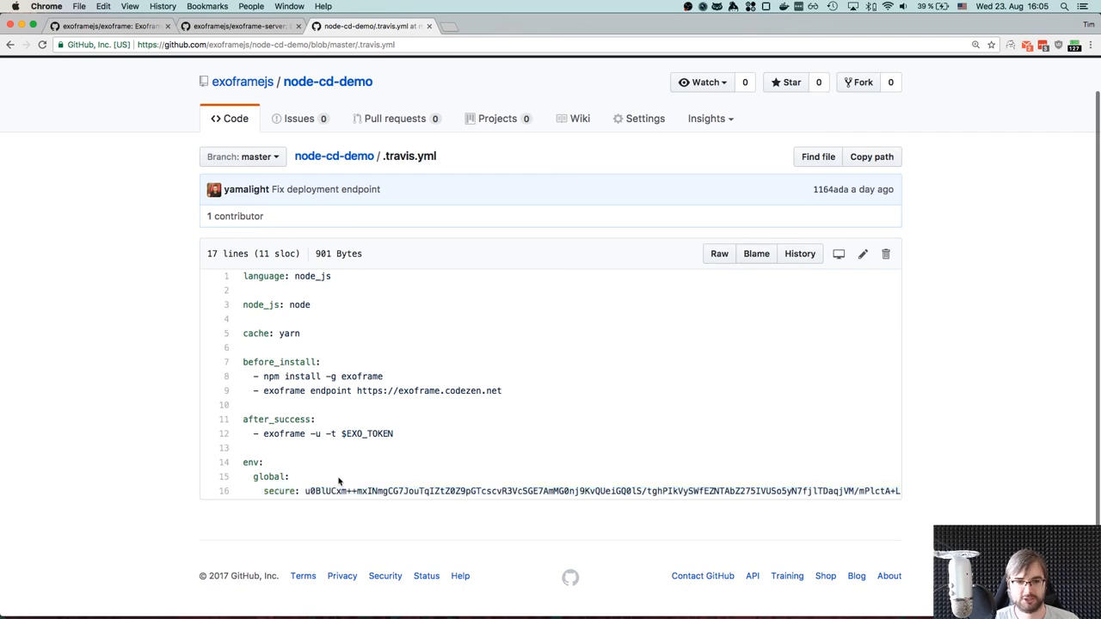
left_click(241, 80)
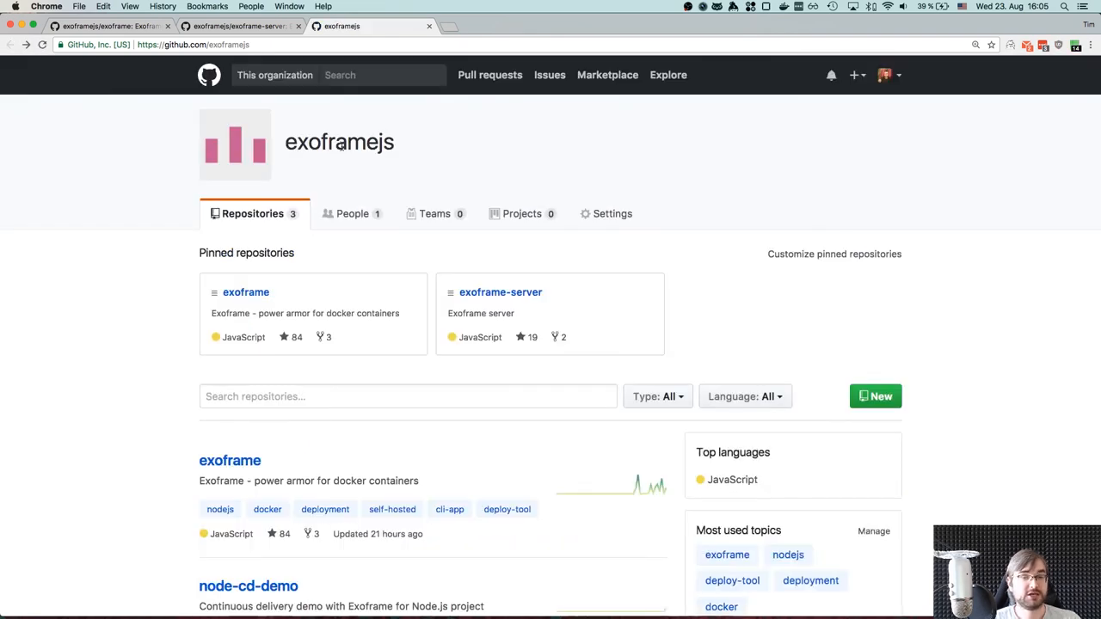
Step: Enter the node-cd-demo repository and scroll to its README demo link
left_click(248, 585)
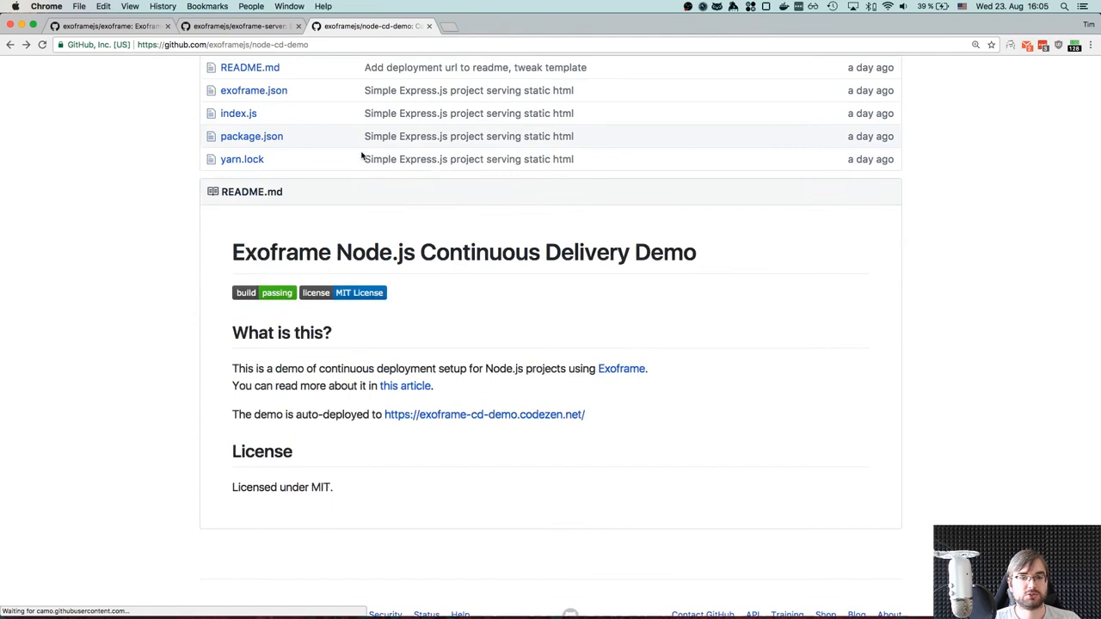
scroll("down", 3)
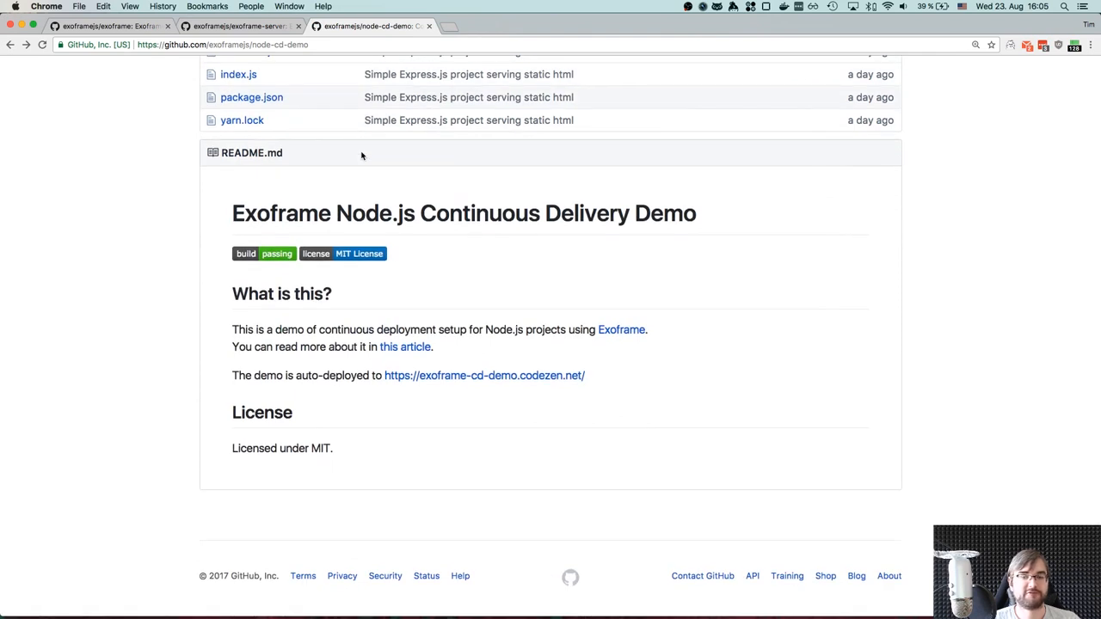
mouse_move(485, 375)
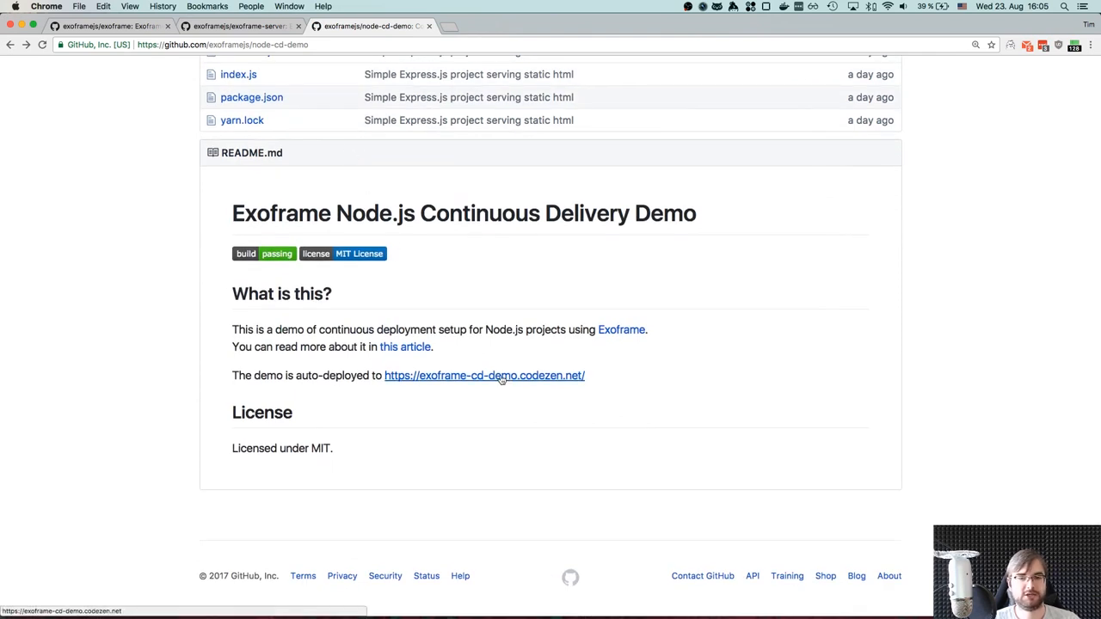
Step: Visit the auto-deployed site at exoframe-cd-demo.codezen.net and return to the repo
left_click(485, 375)
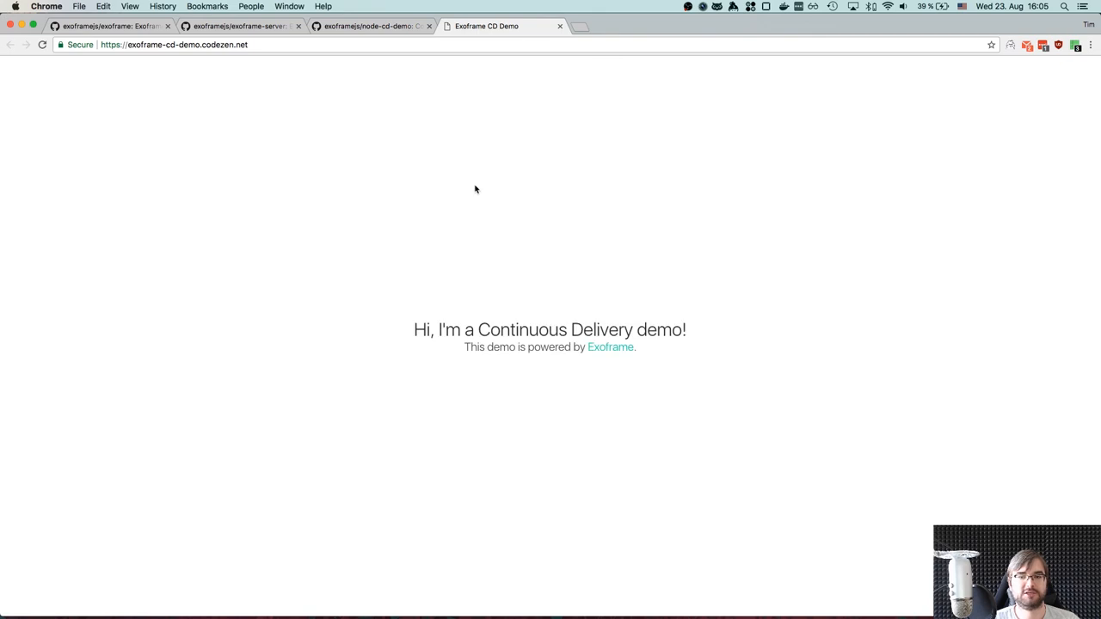
mouse_move(165, 90)
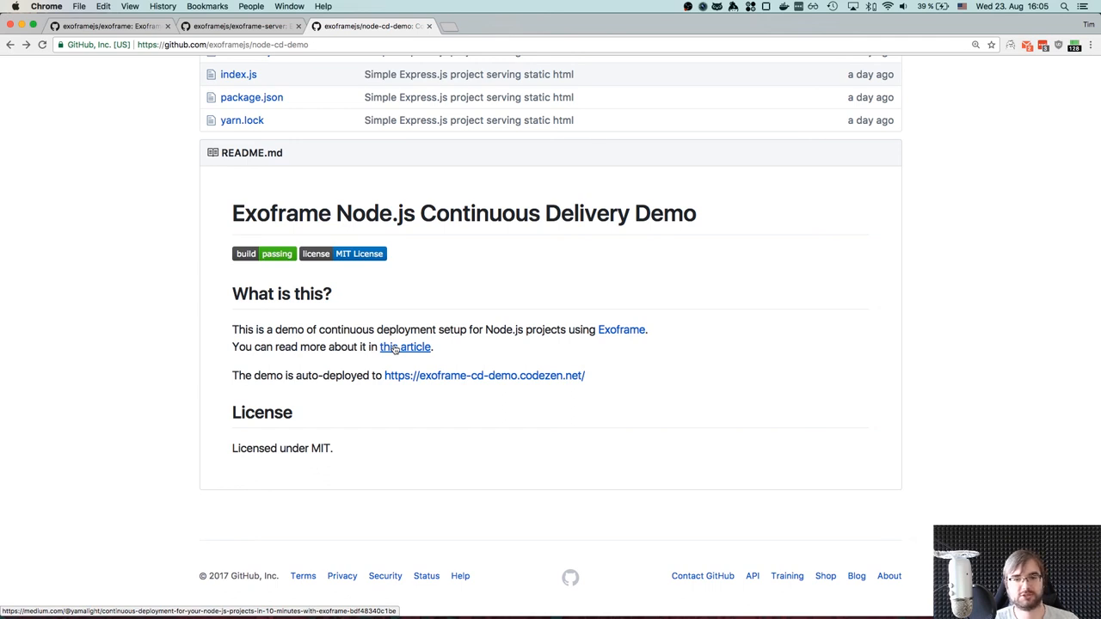
scroll("up", 3)
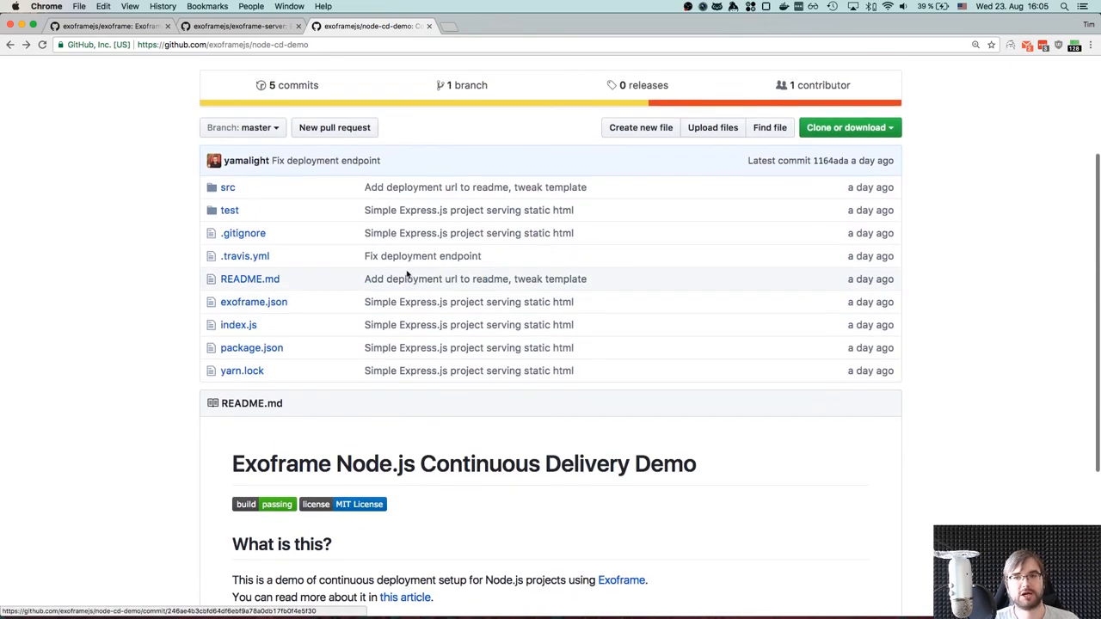
mouse_move(400, 268)
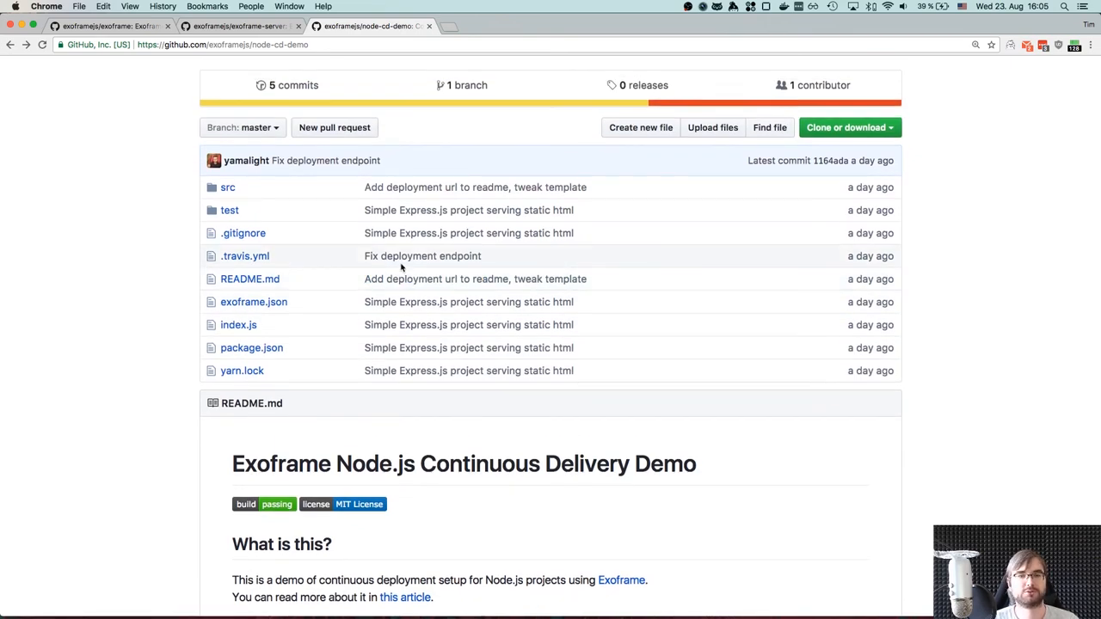